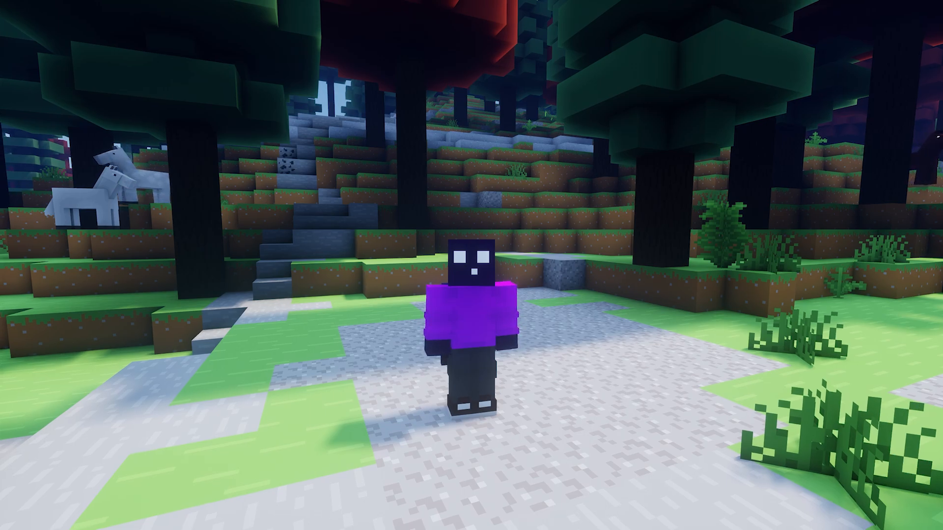
mouse_move(471, 265)
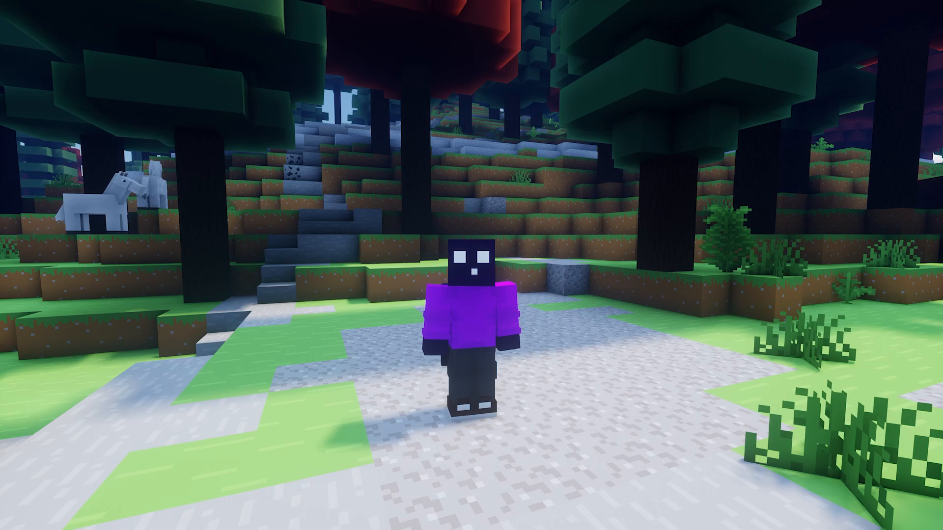
mouse_move(471, 265)
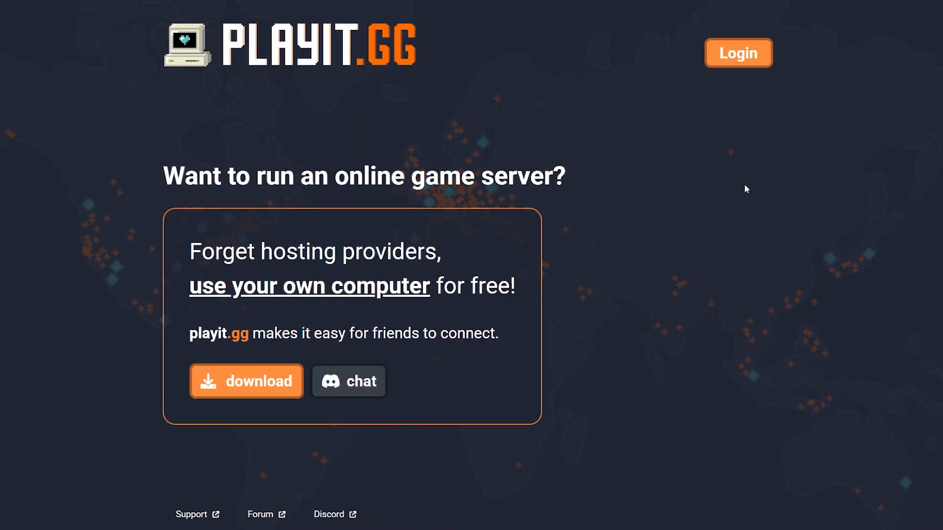
mouse_move(719, 175)
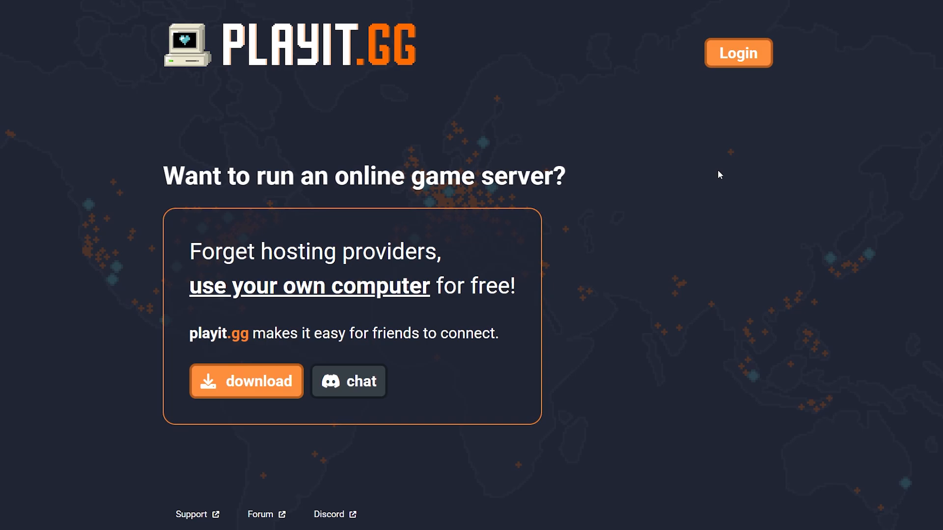
Step: Go from the playit.gg homepage to the program's download options page
scroll(down, 3)
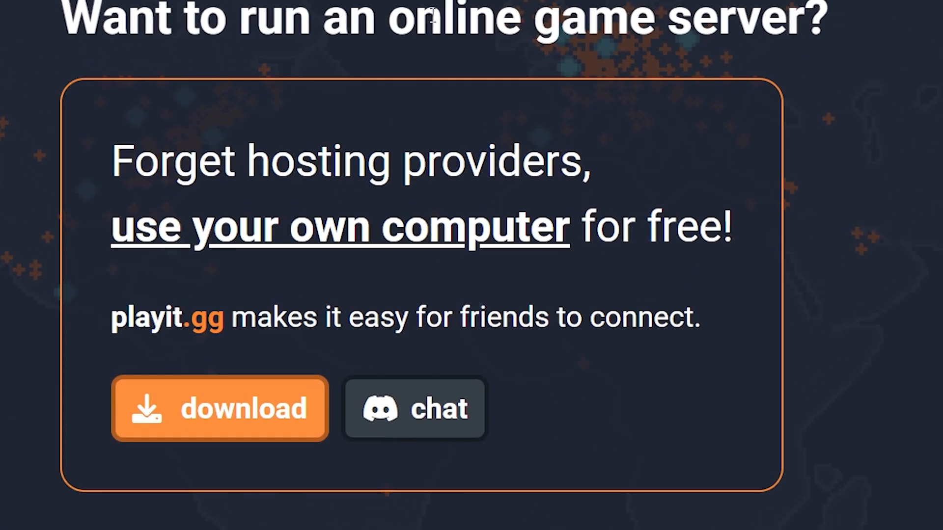
click(219, 408)
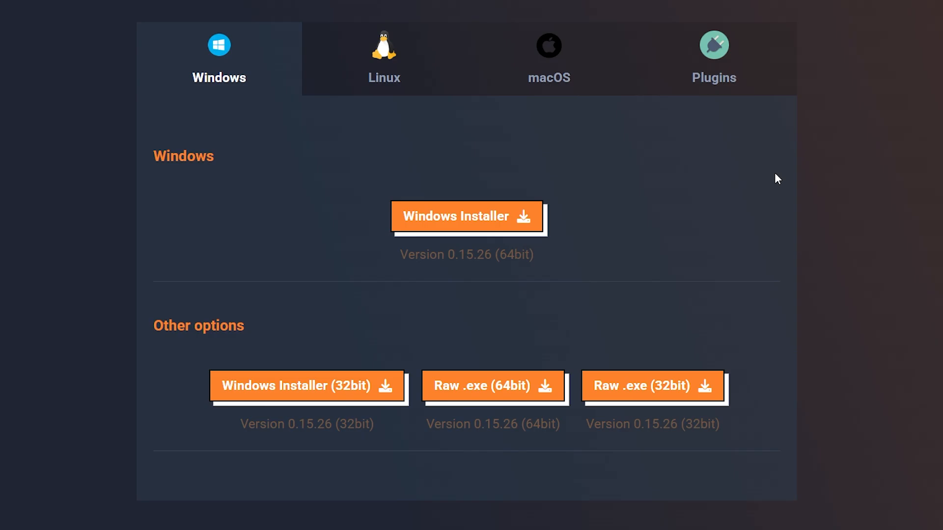
mouse_move(69, 197)
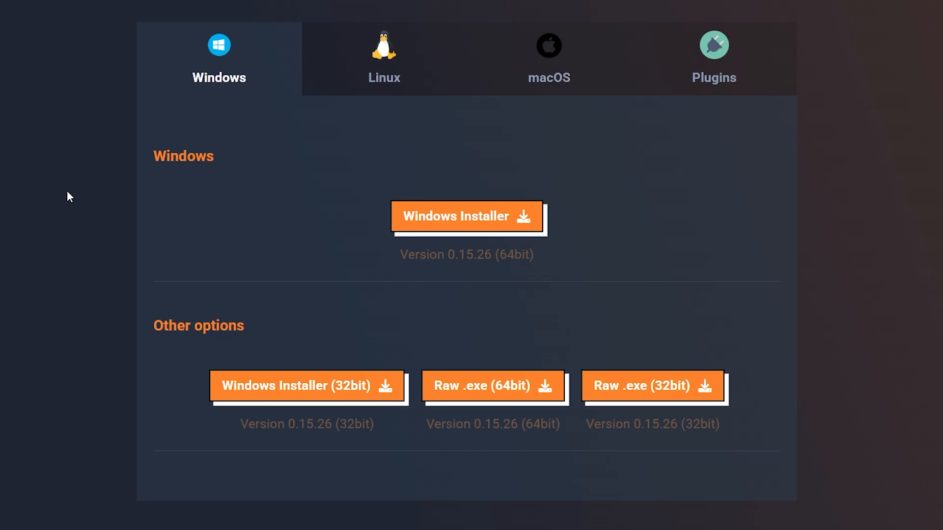
mouse_move(530, 223)
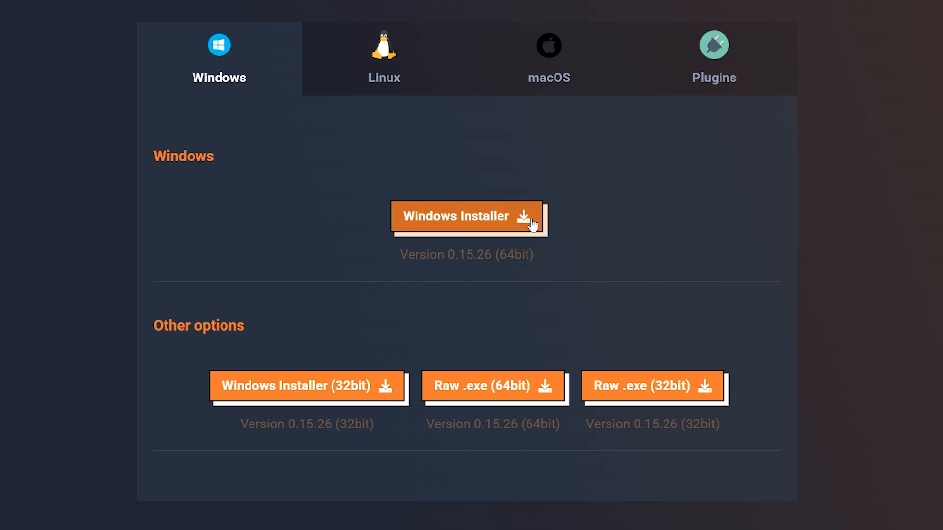
Step: Download the 64-bit Windows playit installer, run its setup wizard through to Finish
click(466, 216)
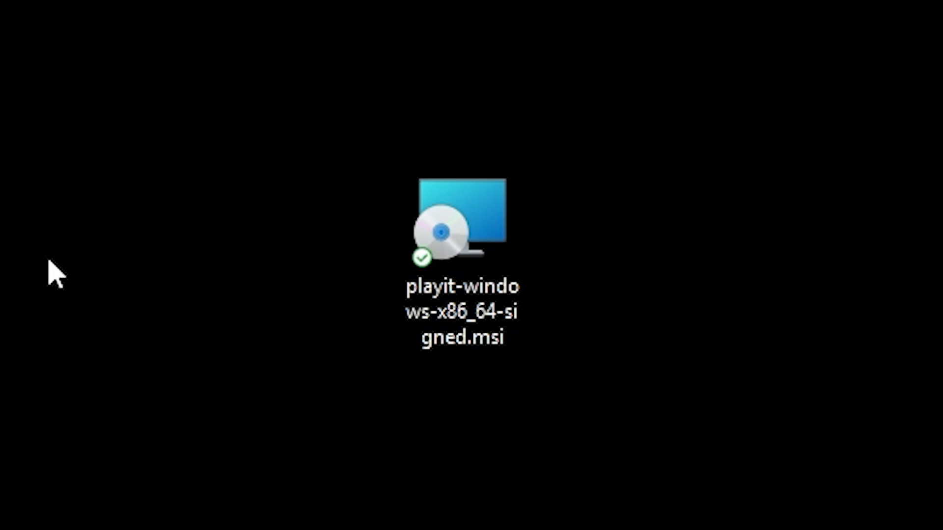
double_click(462, 223)
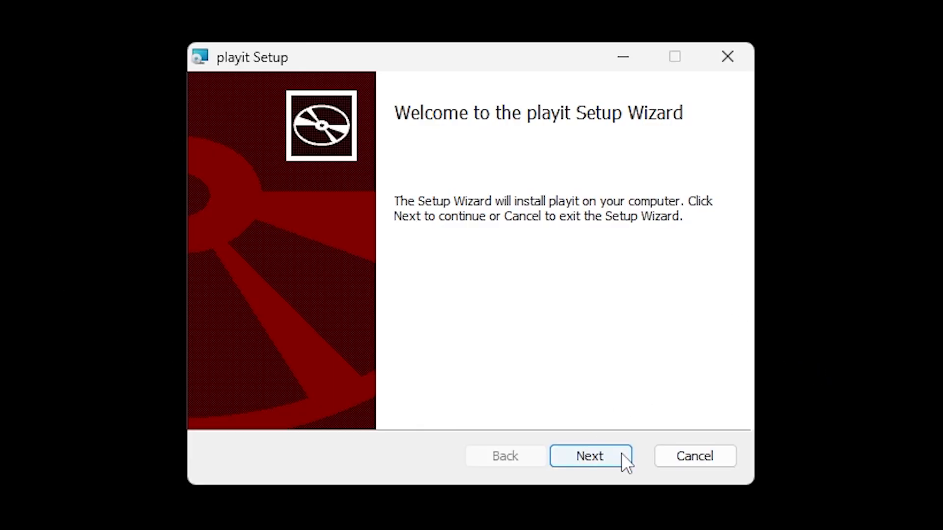
click(589, 456)
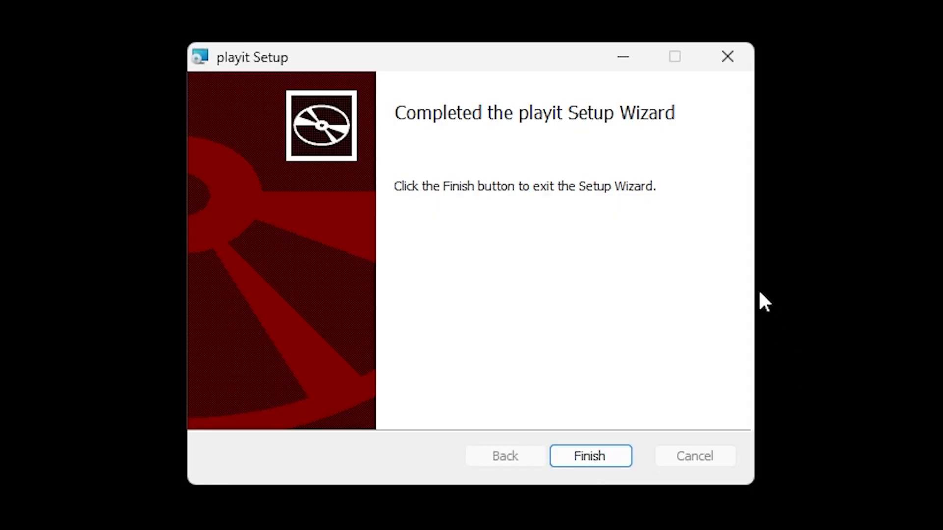
click(590, 455)
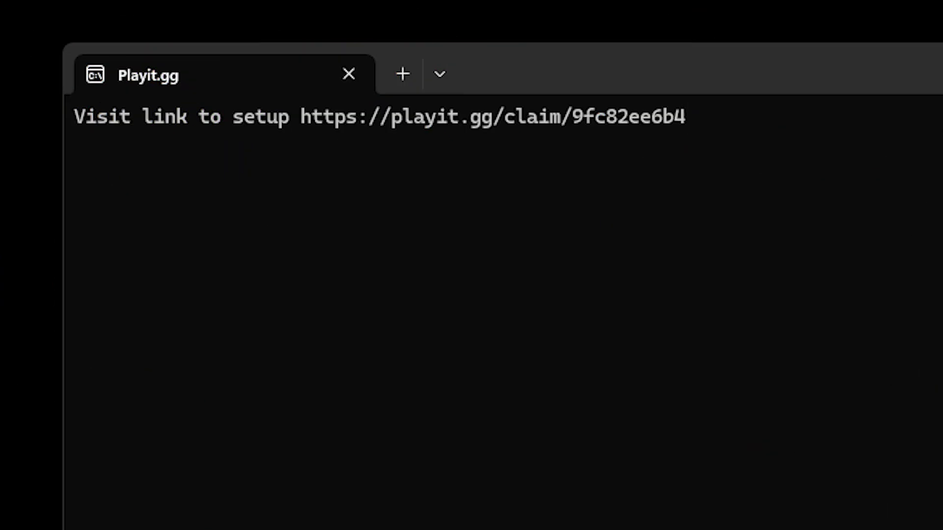
mouse_move(111, 153)
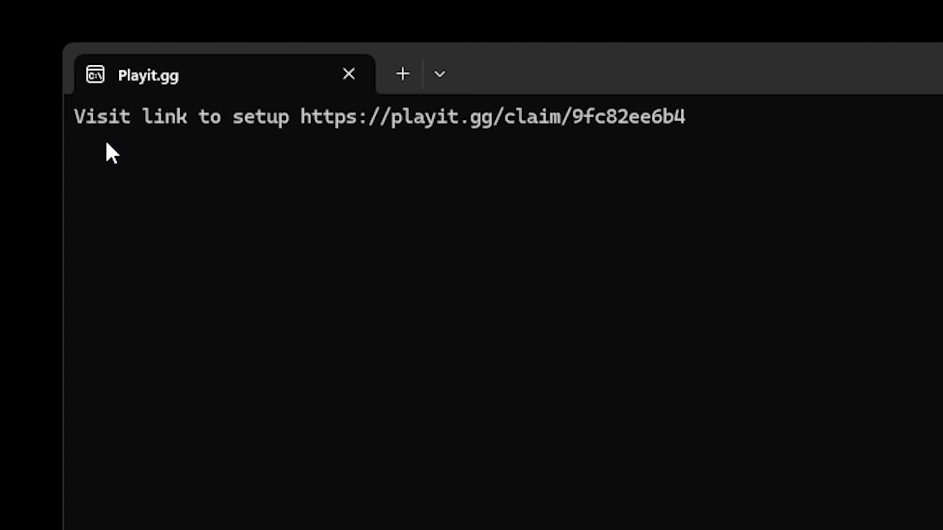
mouse_move(740, 167)
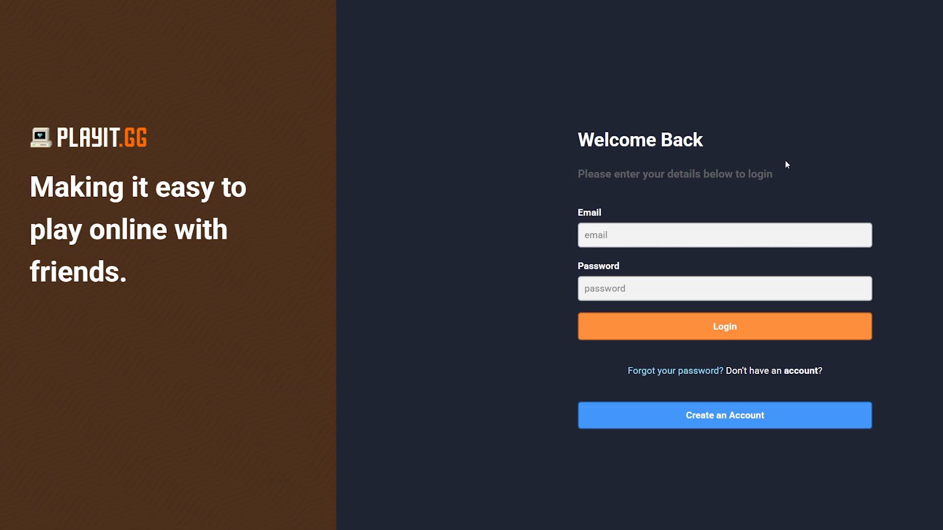
Step: Go to account creation and continue with a guest account instead
click(724, 414)
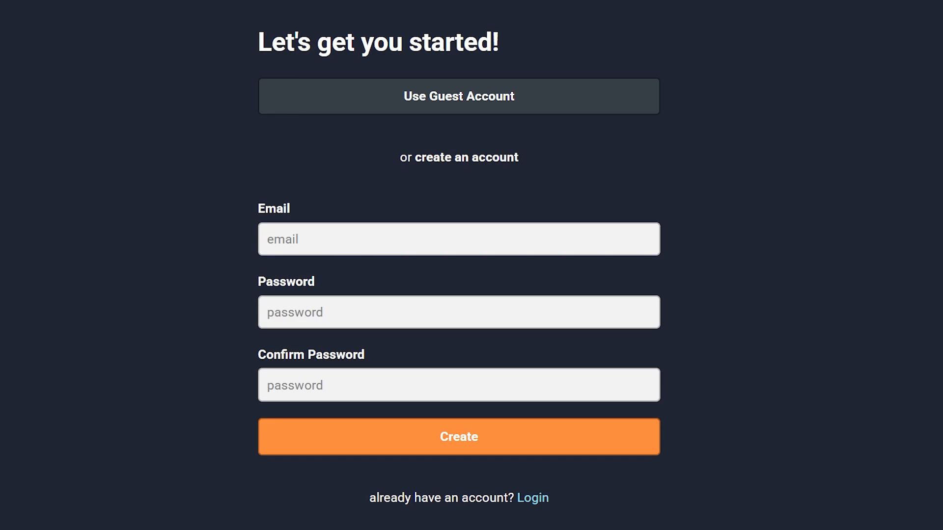
mouse_move(64, 445)
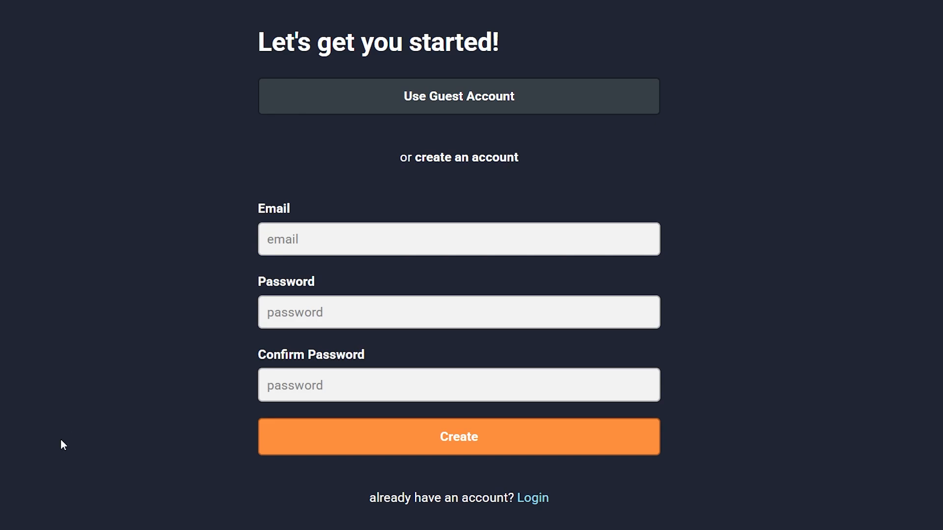
mouse_move(479, 99)
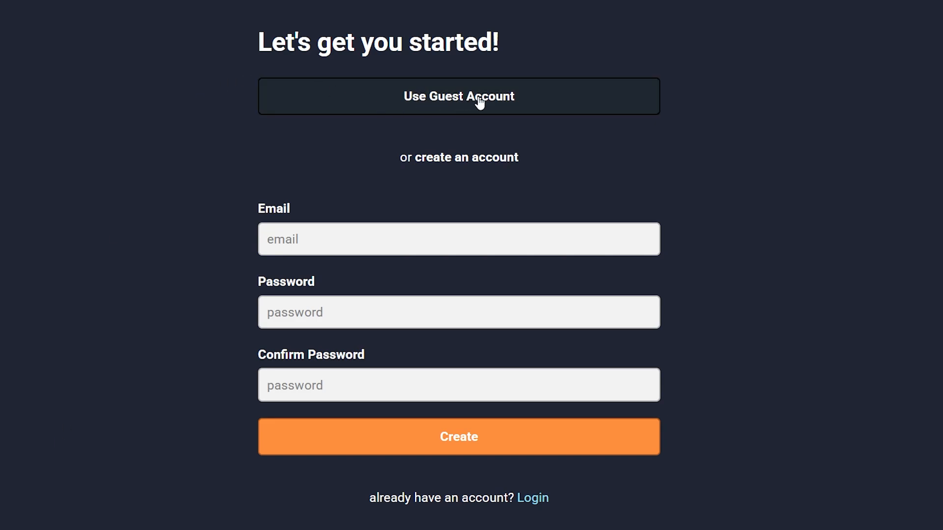
mouse_move(550, 101)
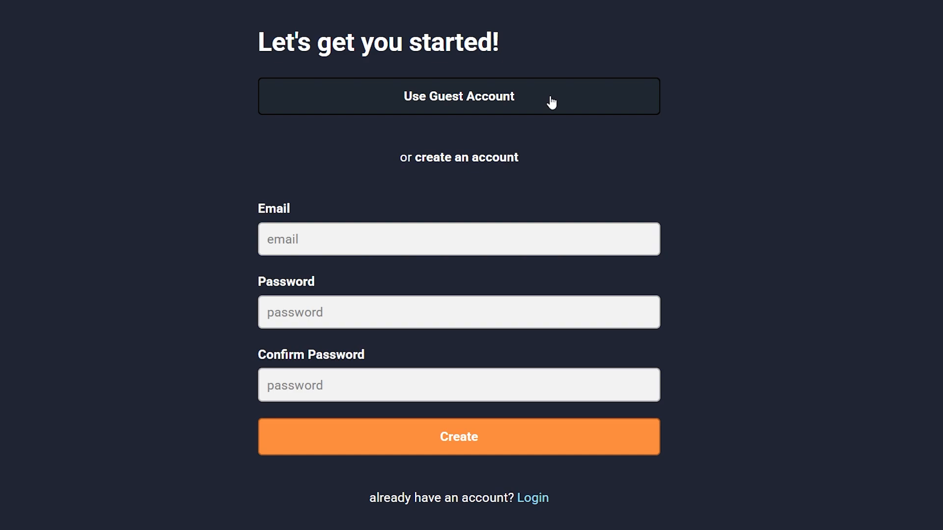
click(459, 96)
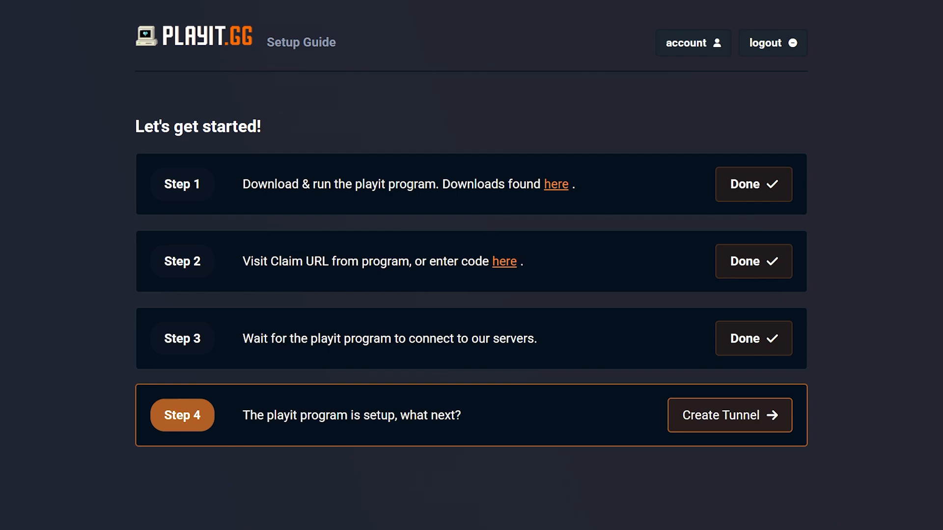
mouse_move(808, 337)
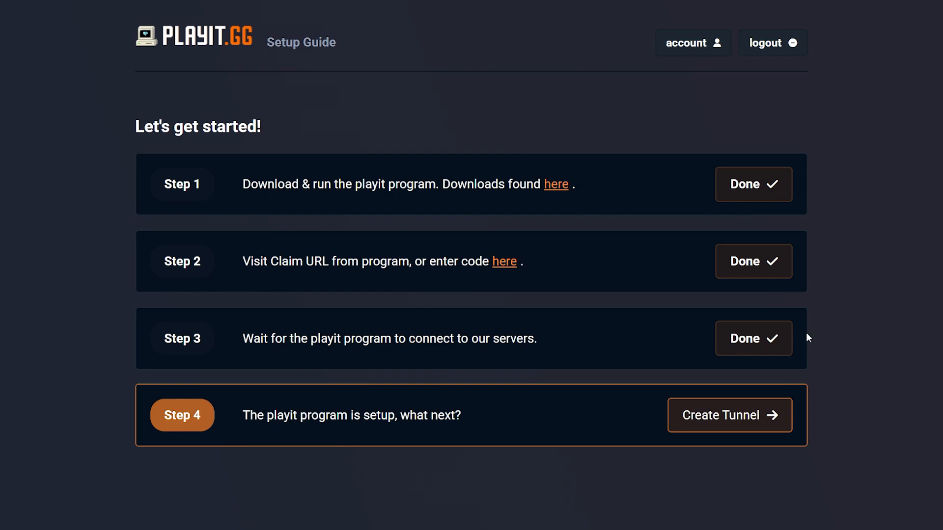
mouse_move(804, 335)
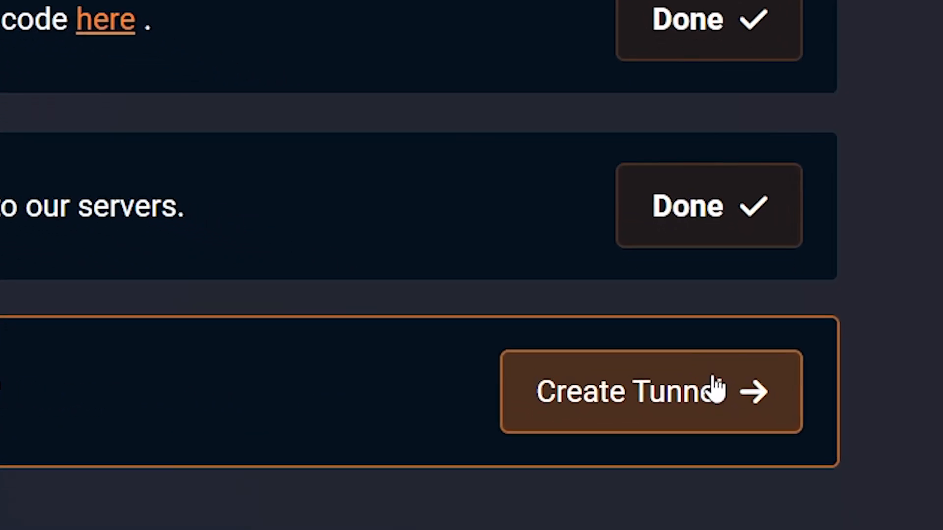
Step: Add a tunnel on the free Global Anycast region with type Minecraft Java (game)
click(650, 392)
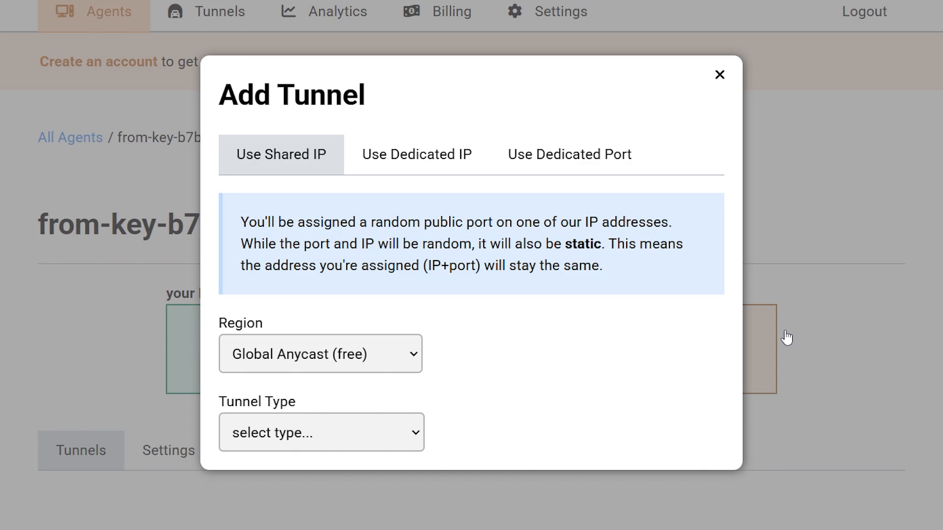
mouse_move(767, 342)
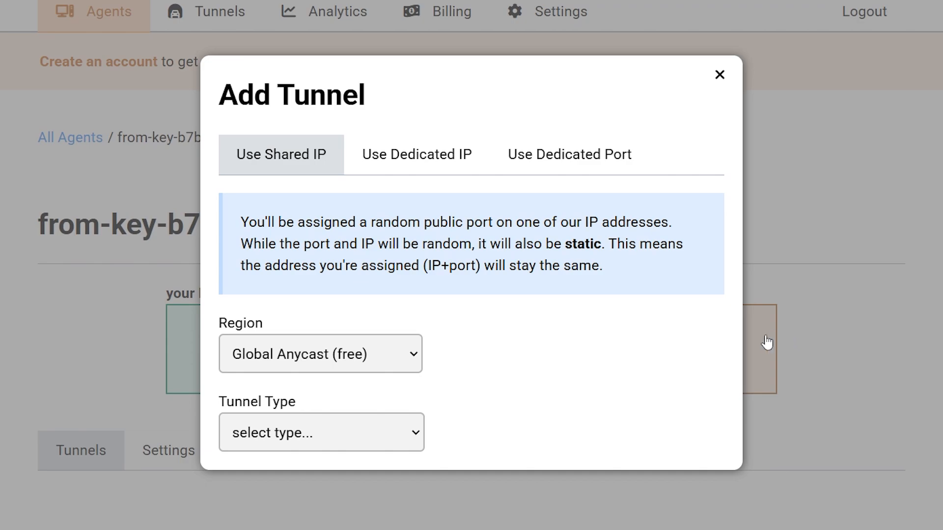
mouse_move(621, 331)
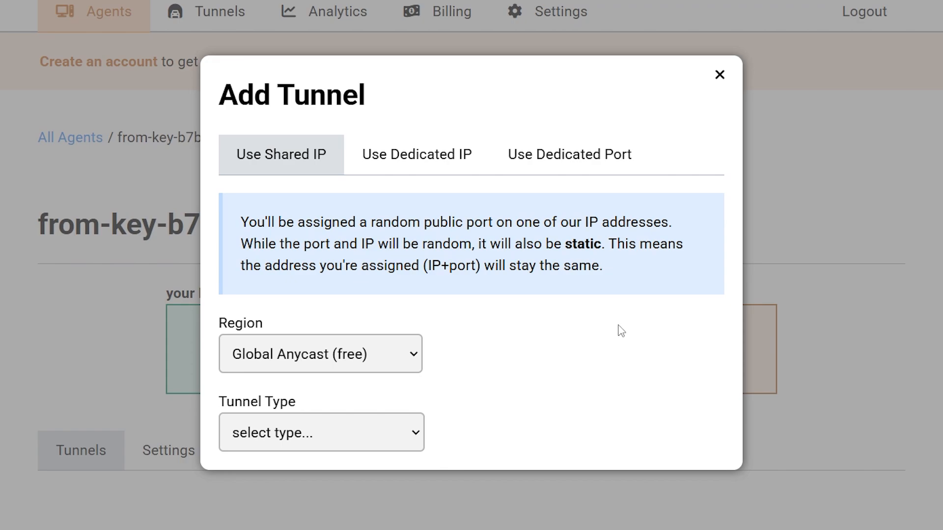
mouse_move(253, 169)
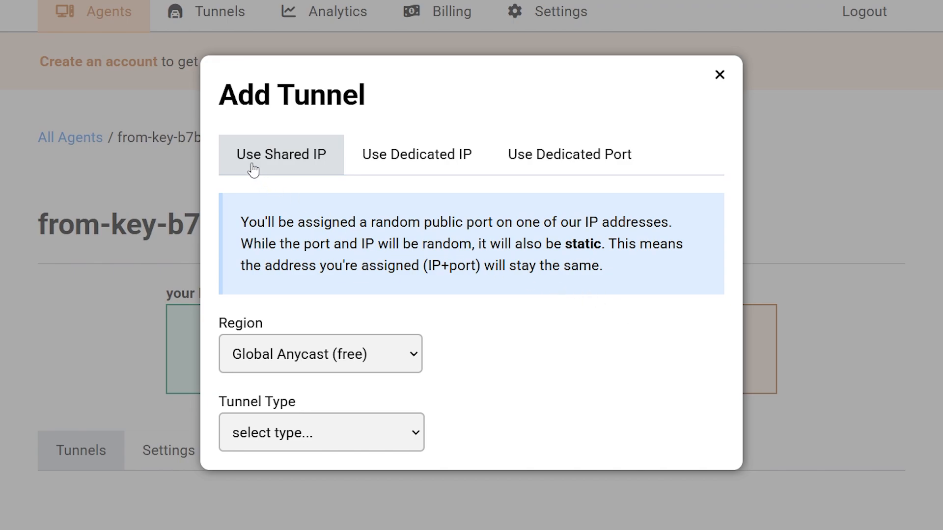
mouse_move(526, 342)
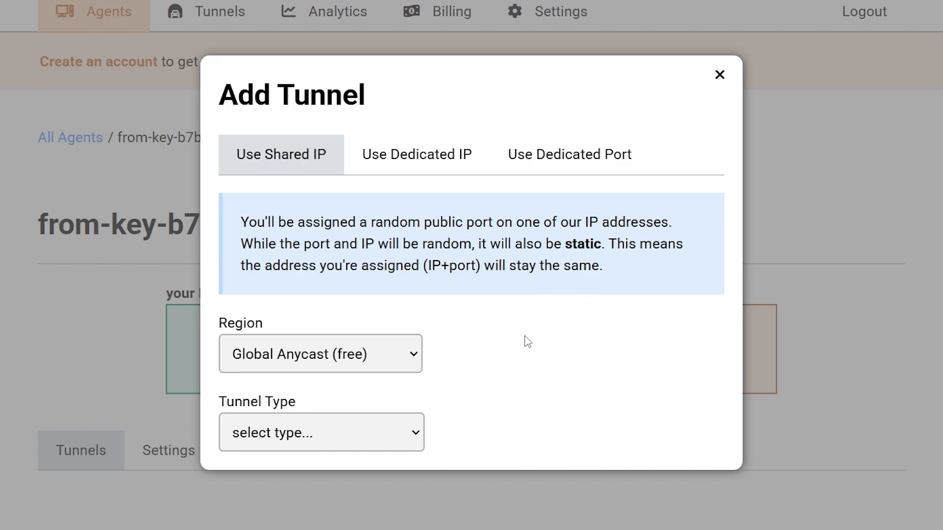
mouse_move(303, 360)
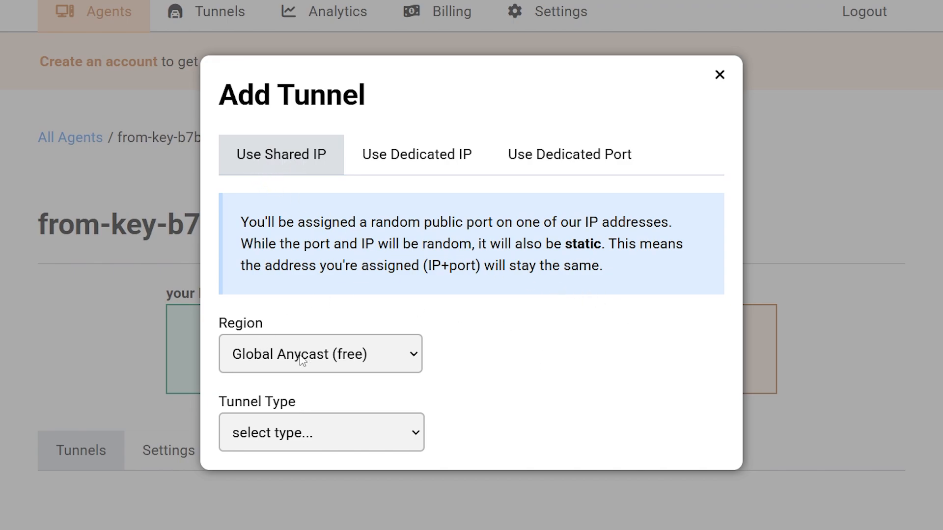
click(320, 354)
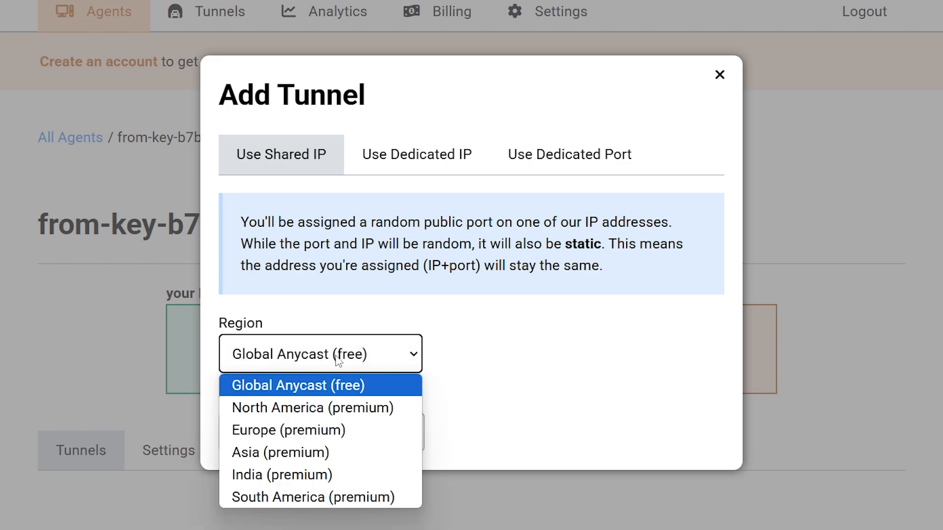
scroll(down, 3)
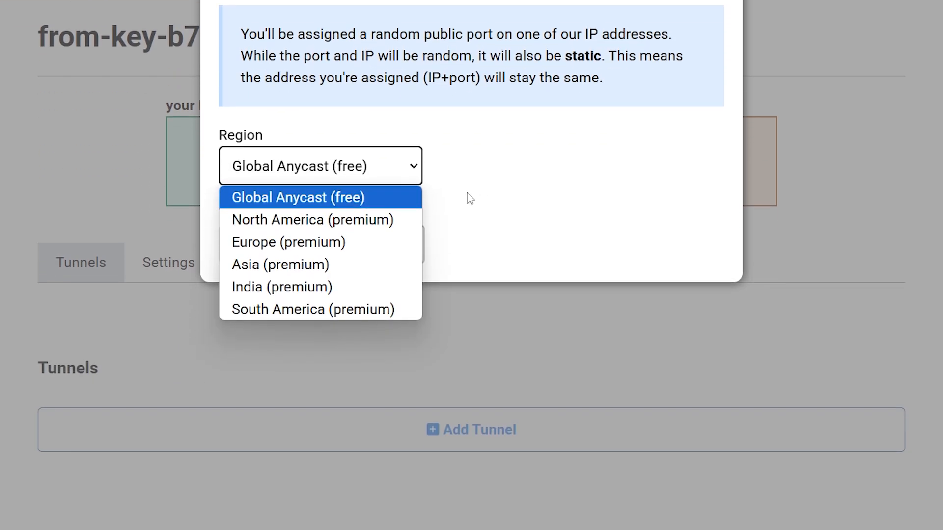
click(299, 197)
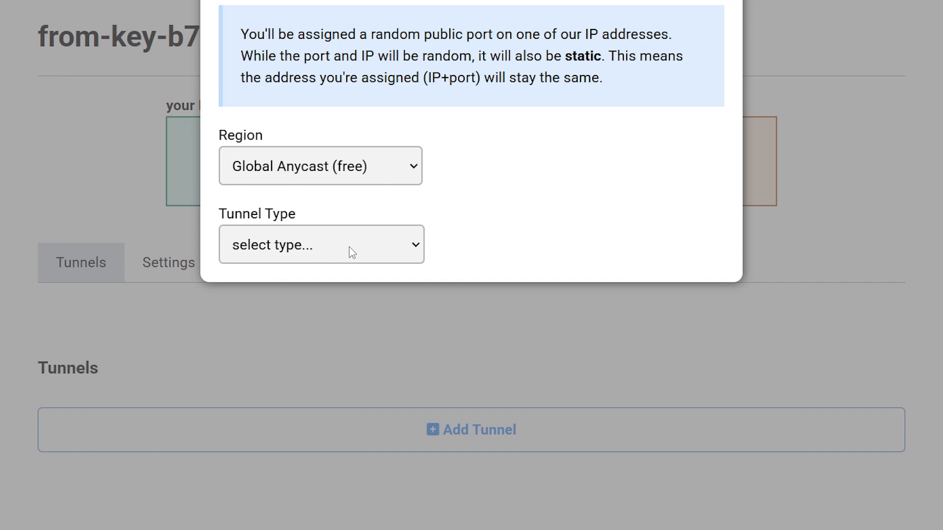
click(320, 244)
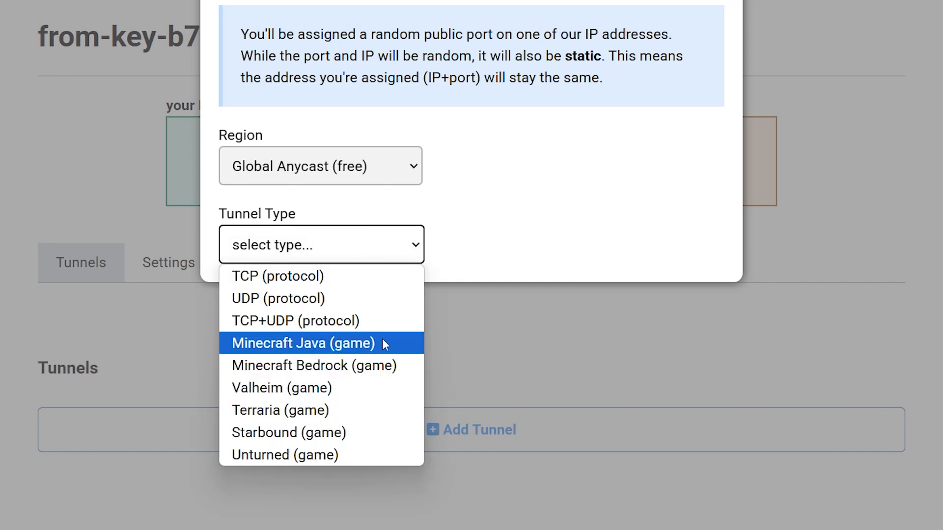
mouse_move(314, 365)
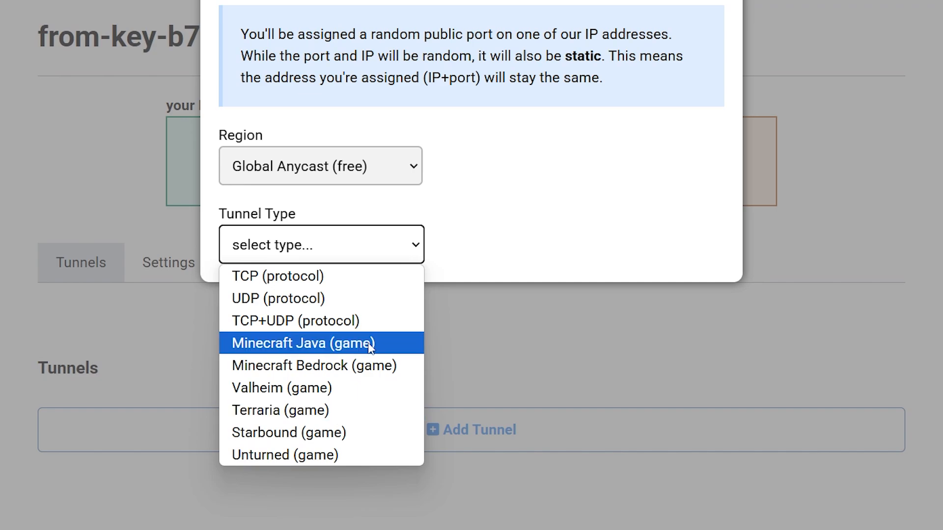
click(302, 343)
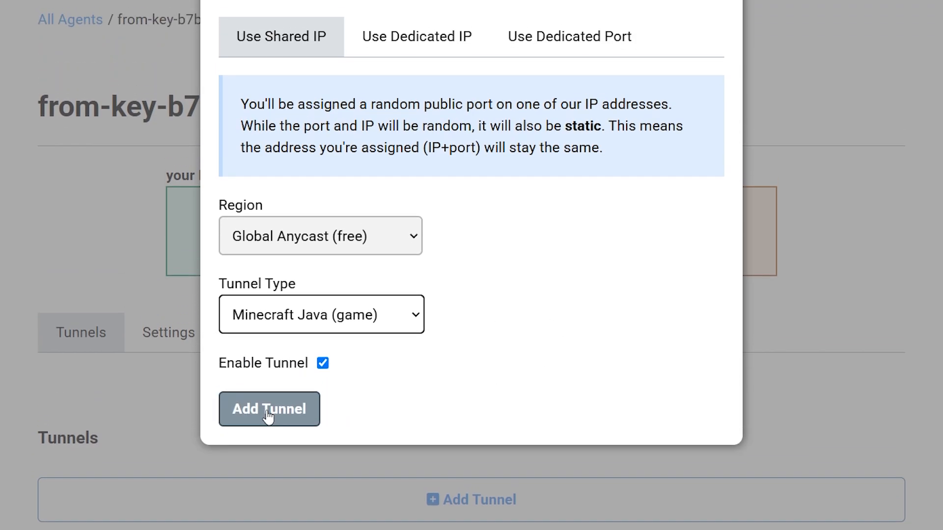
click(269, 409)
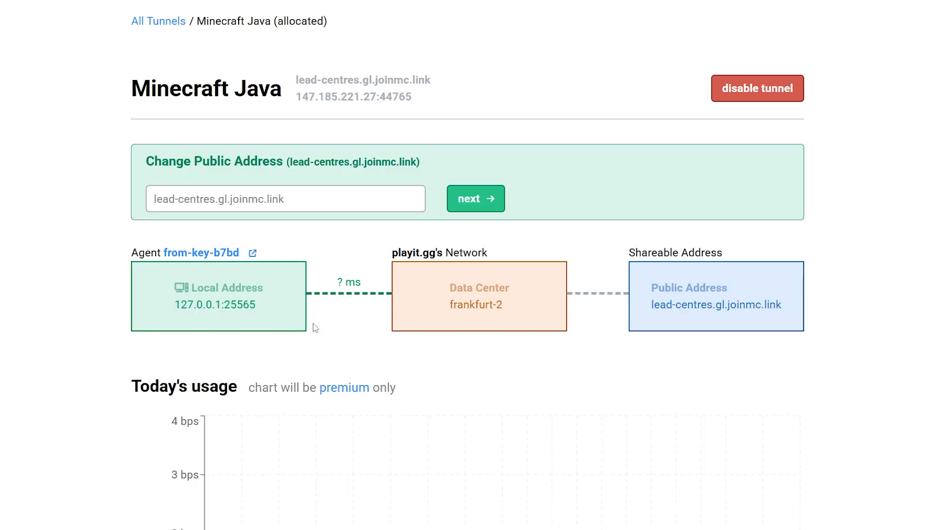
mouse_move(333, 307)
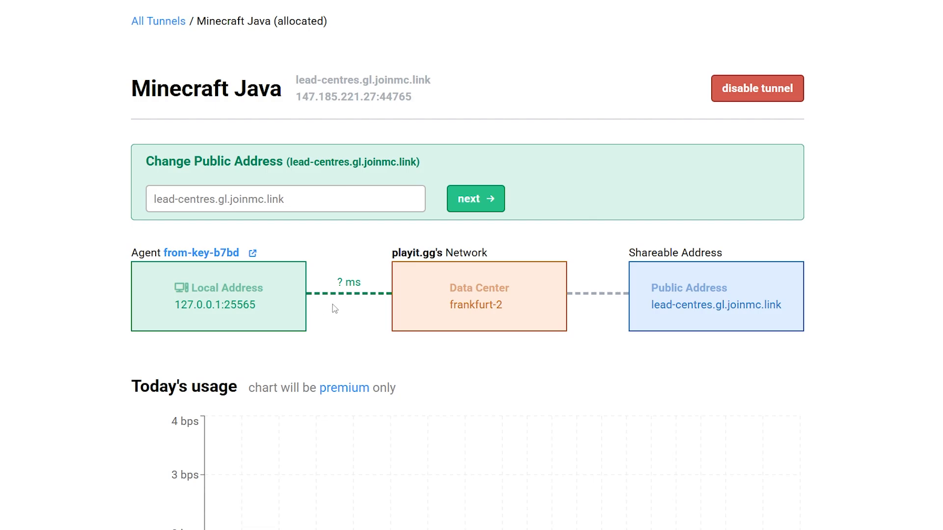
double_click(208, 301)
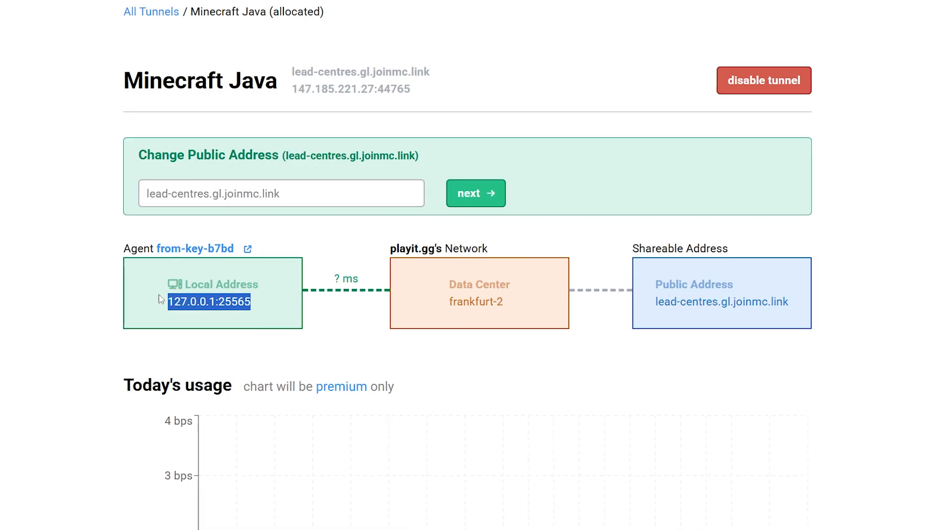
scroll(down, 3)
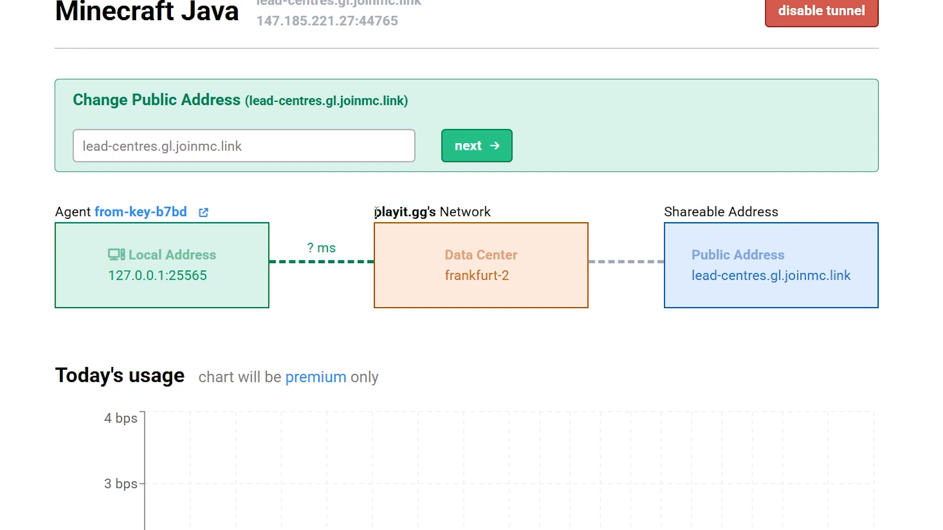
double_click(431, 212)
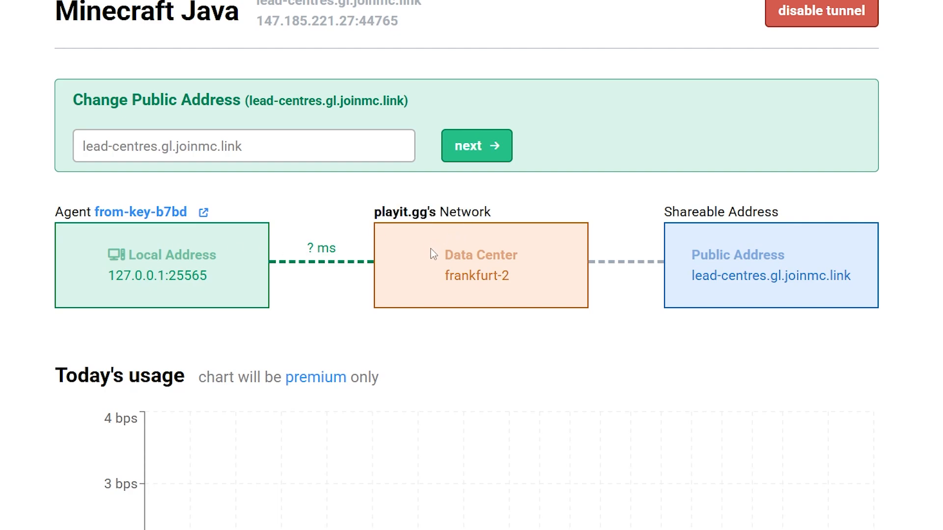
mouse_move(521, 257)
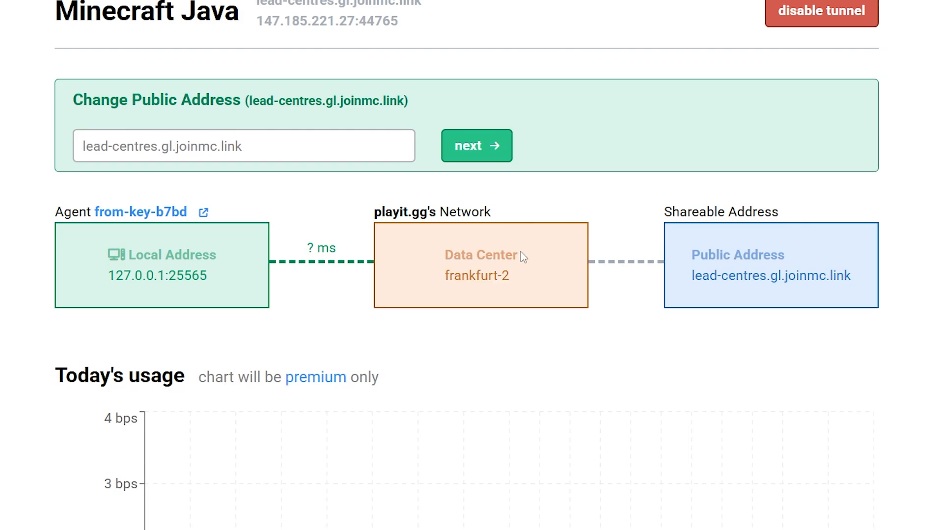
mouse_move(724, 243)
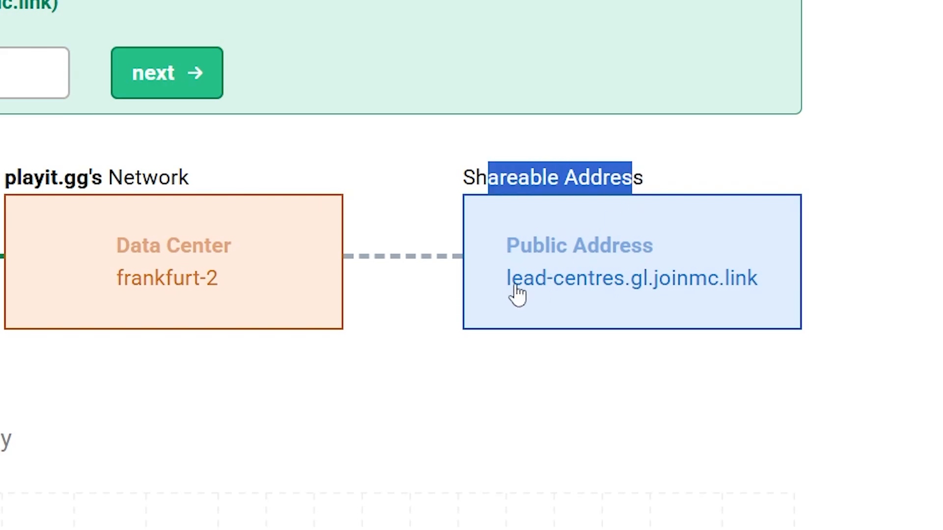
double_click(631, 278)
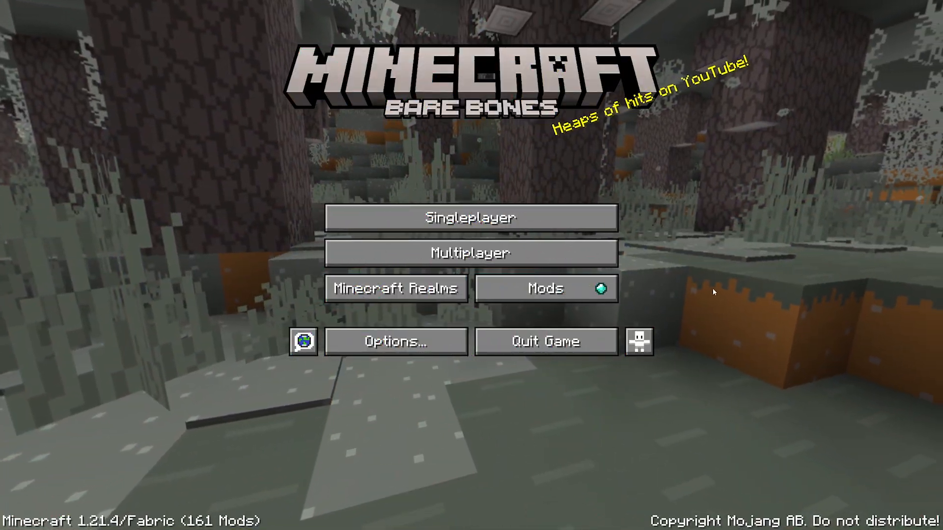
Step: Save a server entry with address lead-centres.gl.joinmc.link
click(470, 252)
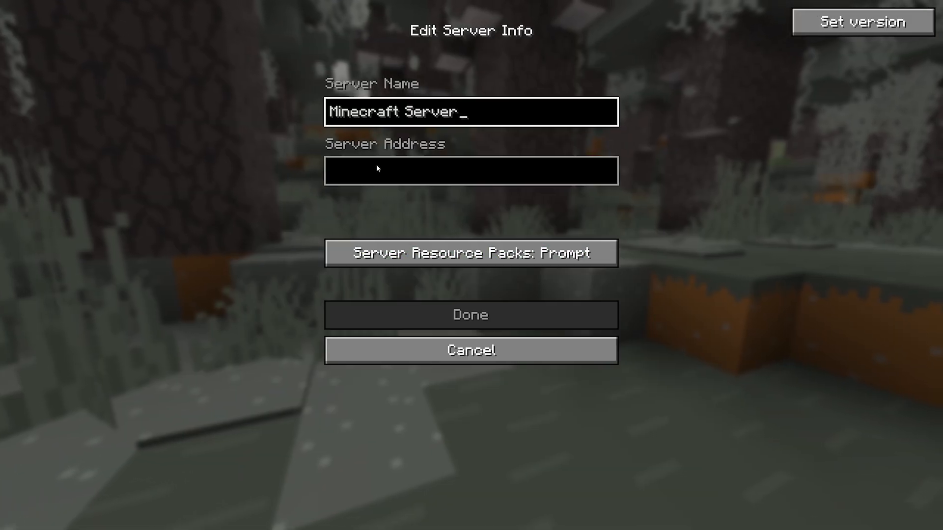
text(lead-centres.gl.joinmc.link)
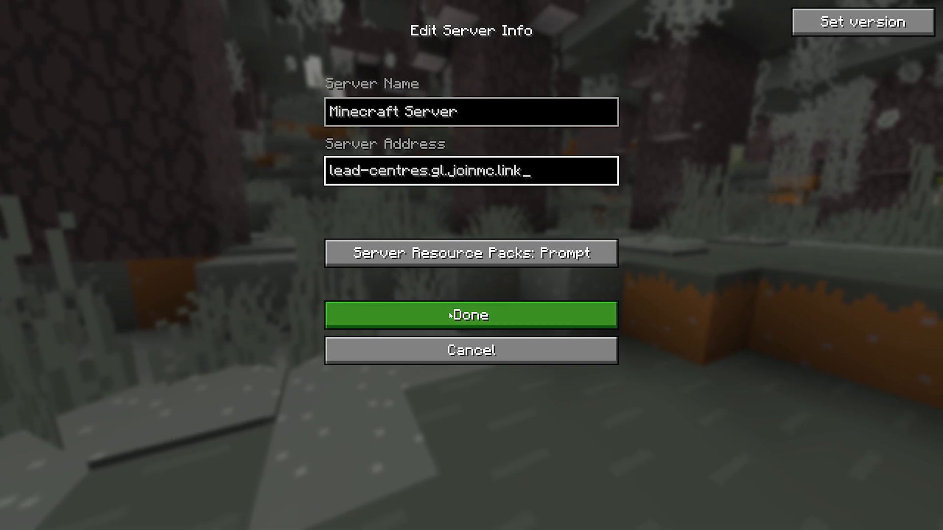
click(470, 316)
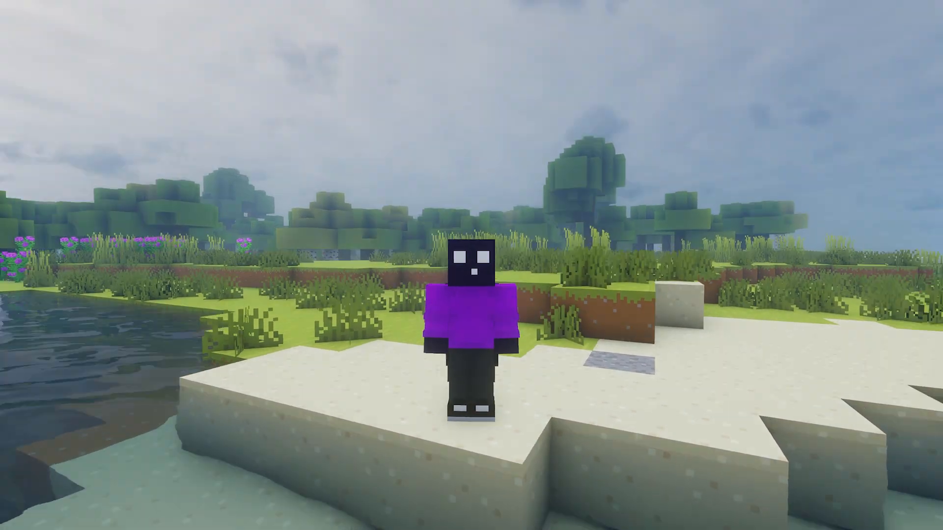
mouse_move(471, 265)
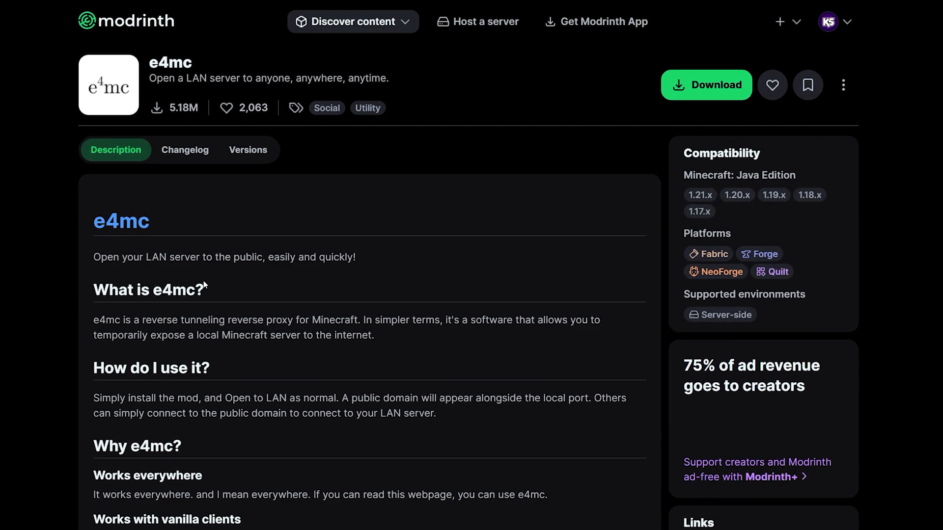
mouse_move(549, 250)
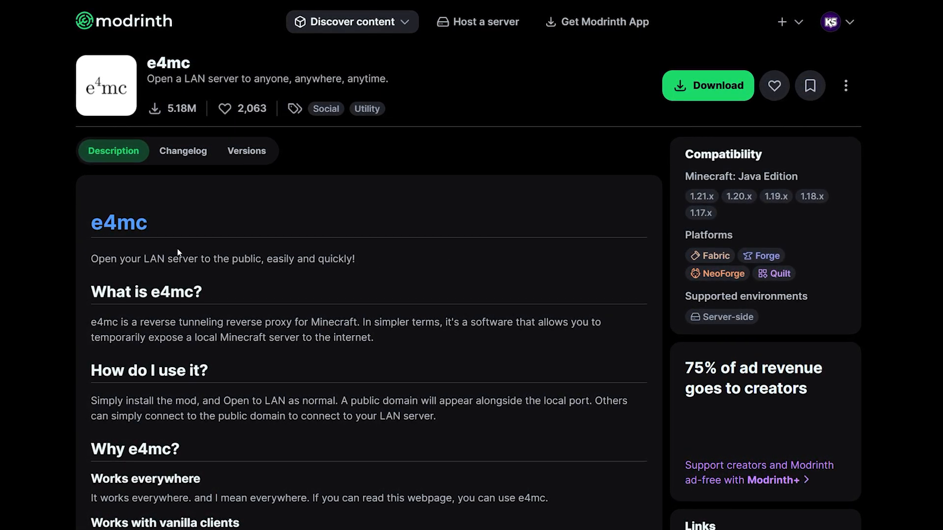
Step: Download e4mc for game version 1.21.4 with Fabric as the platform
double_click(169, 259)
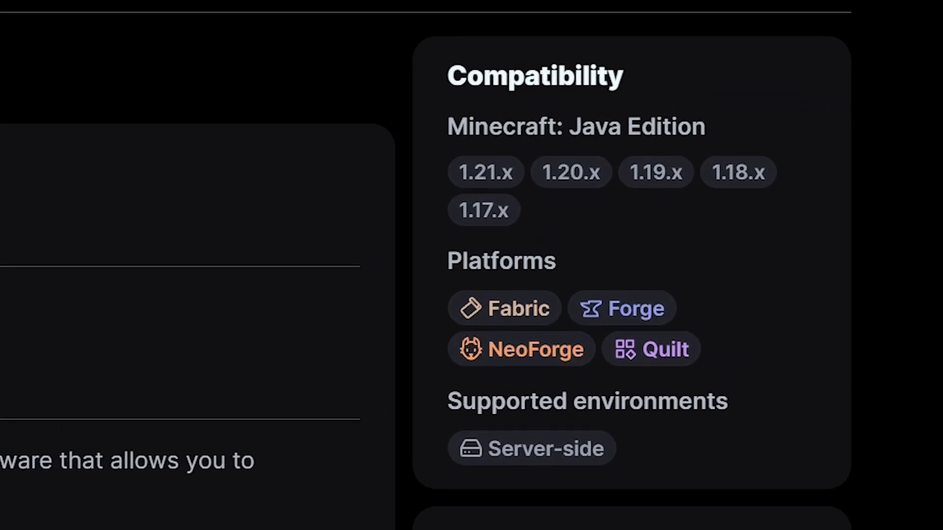
scroll(up, 3)
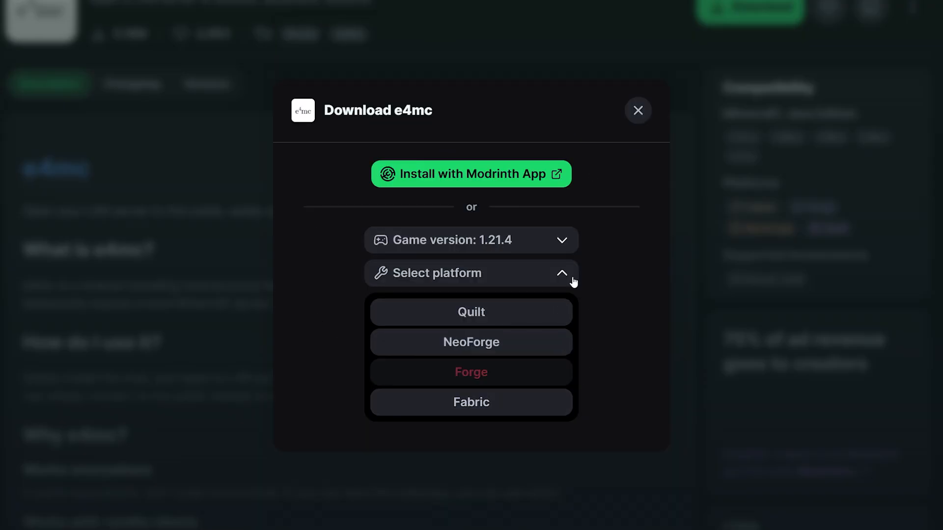
mouse_move(576, 390)
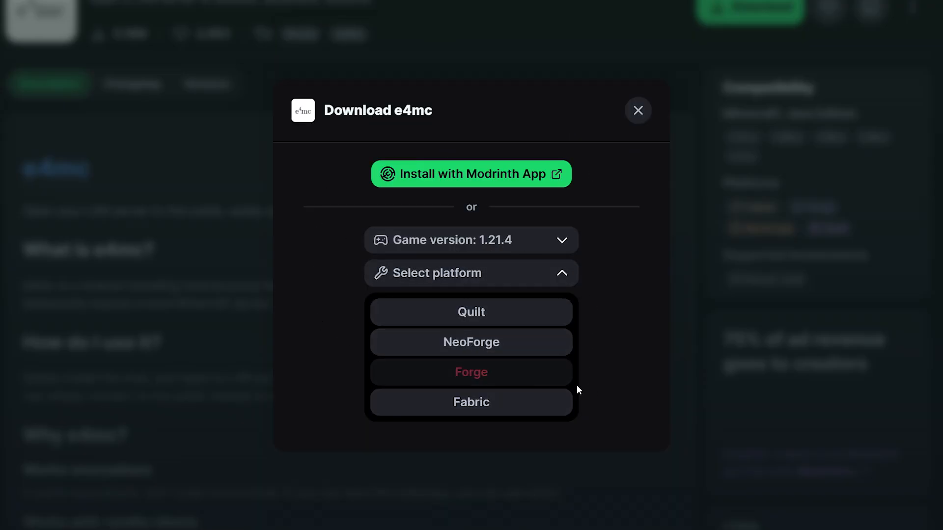
click(470, 403)
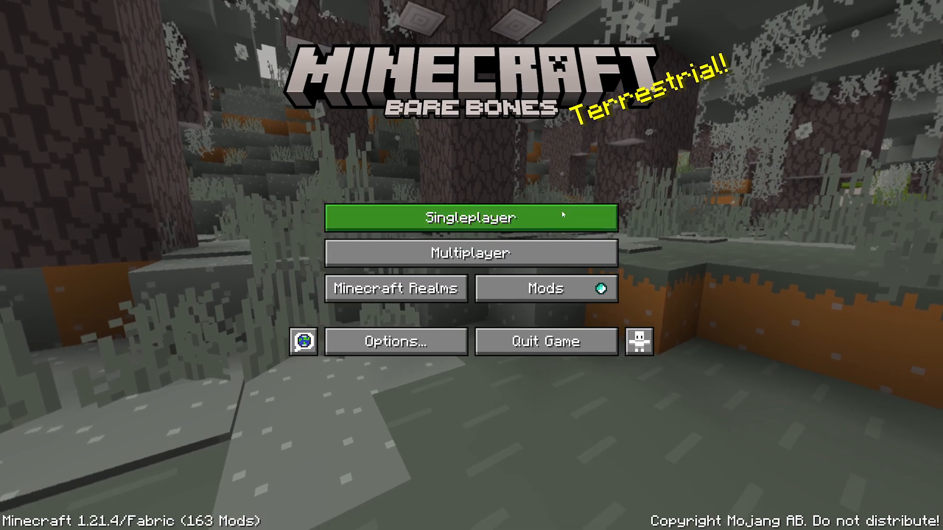
Step: Load the experimental singleplayer world anyway and start hosting it as a LAN world
click(470, 218)
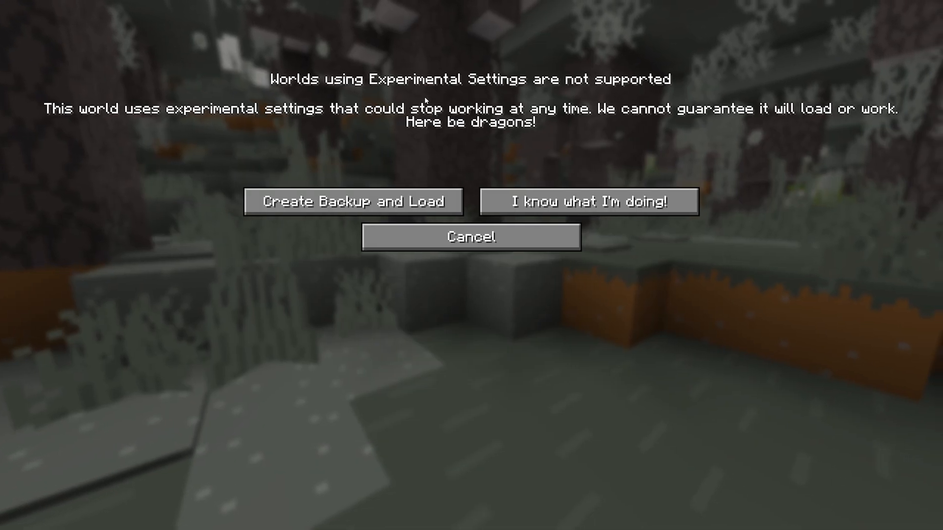
click(588, 200)
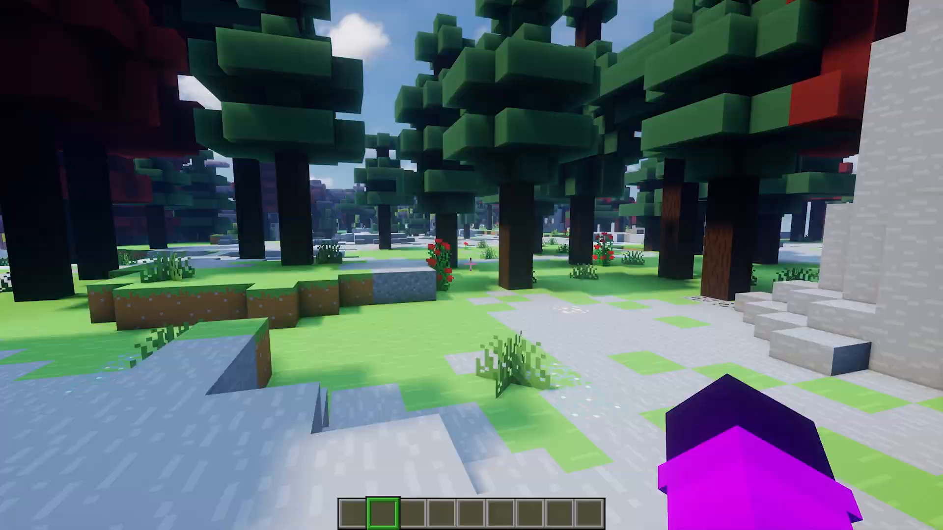
key(Escape)
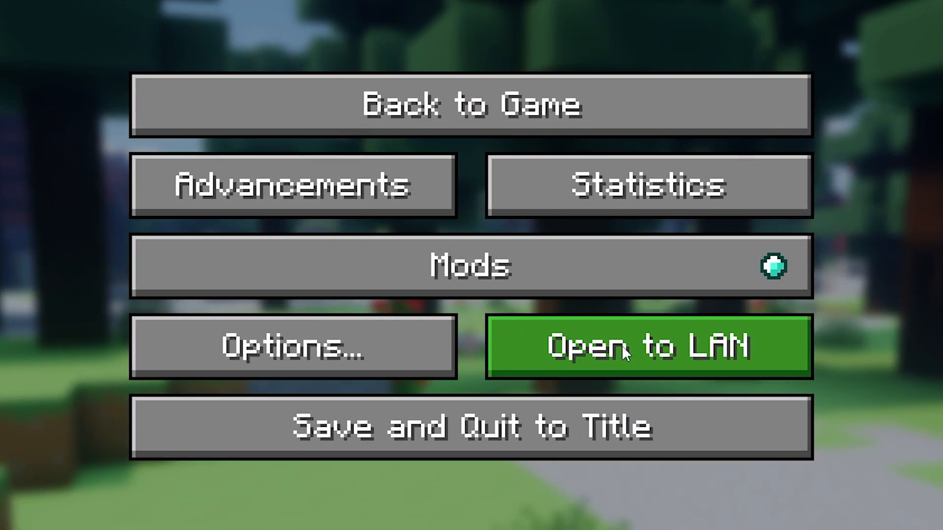
click(649, 347)
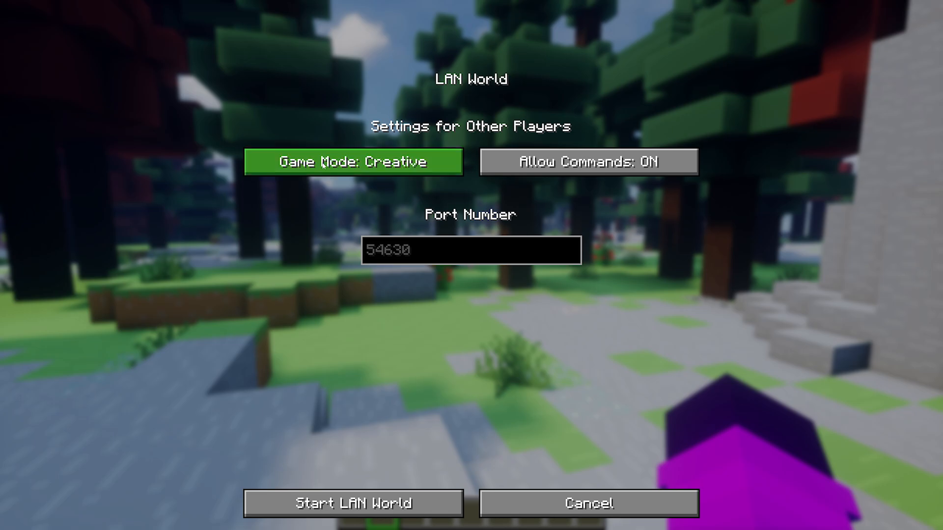
click(588, 161)
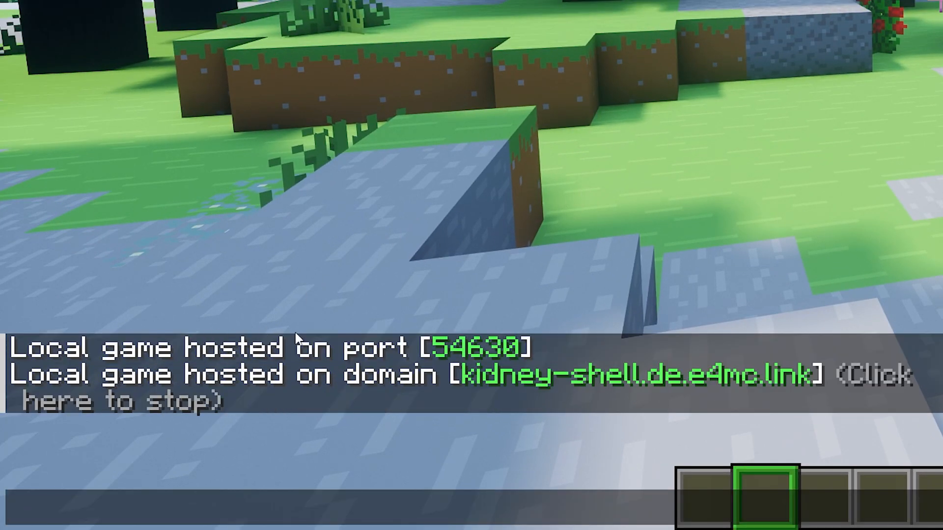
mouse_move(504, 346)
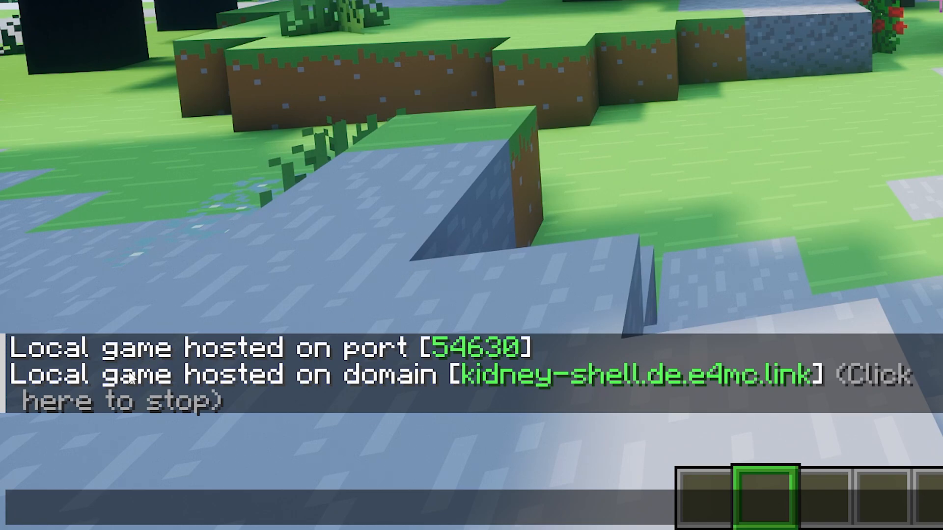
mouse_move(442, 387)
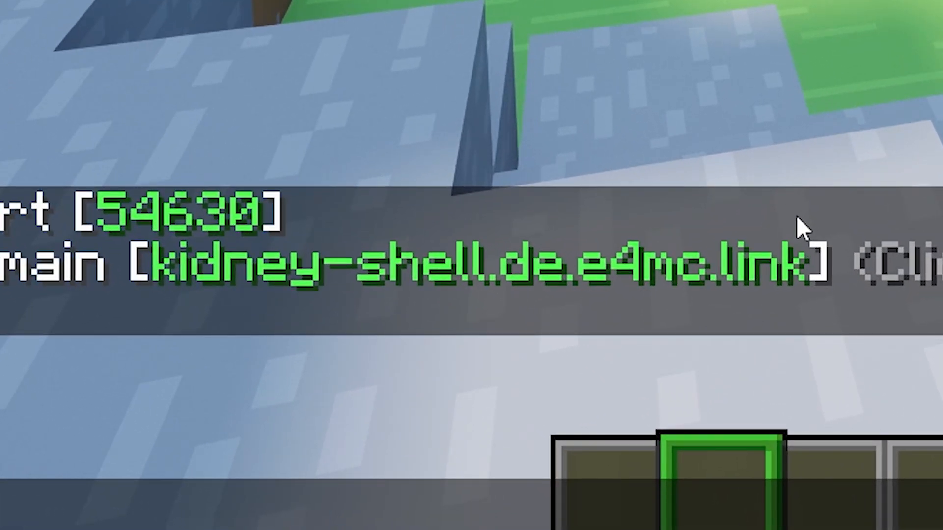
mouse_move(569, 303)
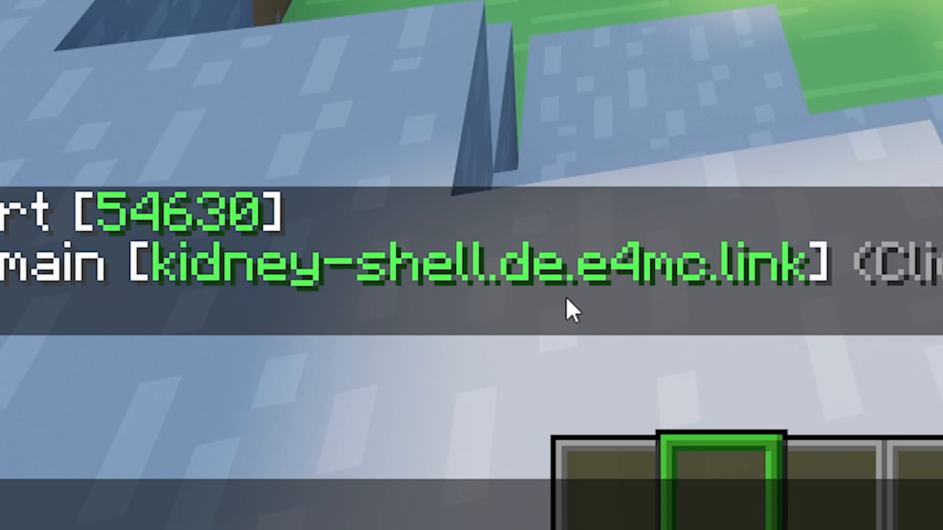
mouse_move(609, 274)
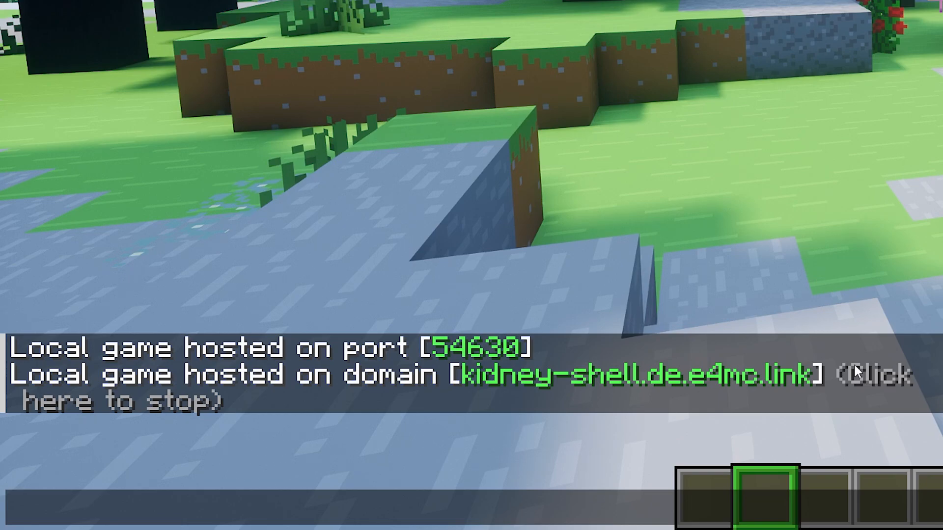
mouse_move(812, 376)
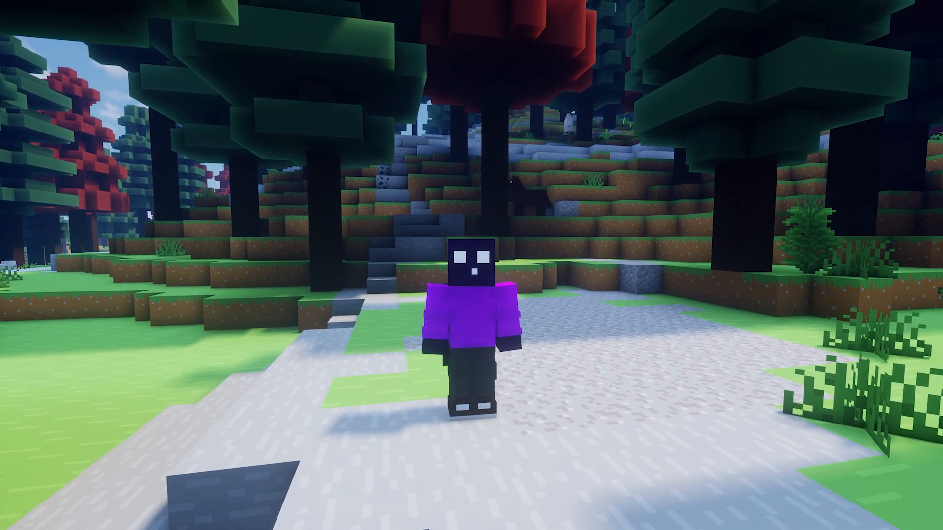
mouse_move(471, 265)
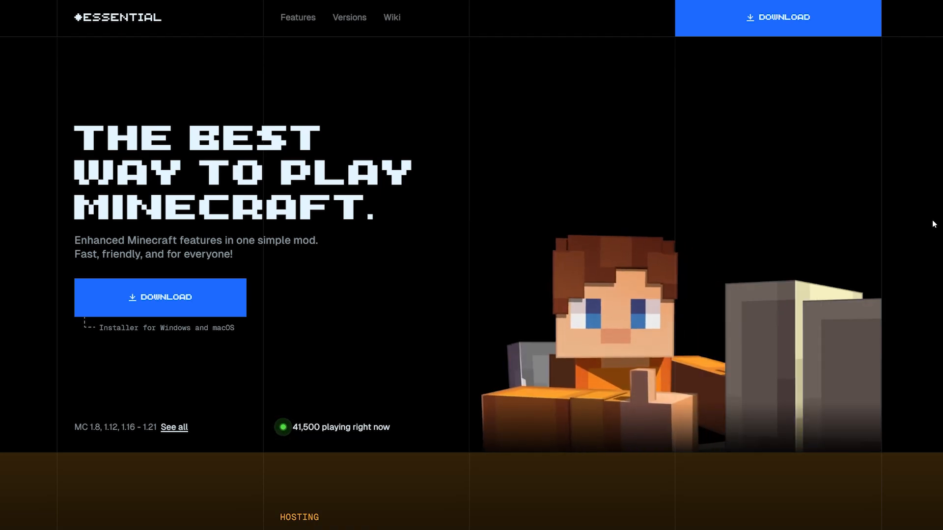
Step: Scroll through the Essential homepage's Hosting, Wardrobe and Social sections
scroll(down, 3)
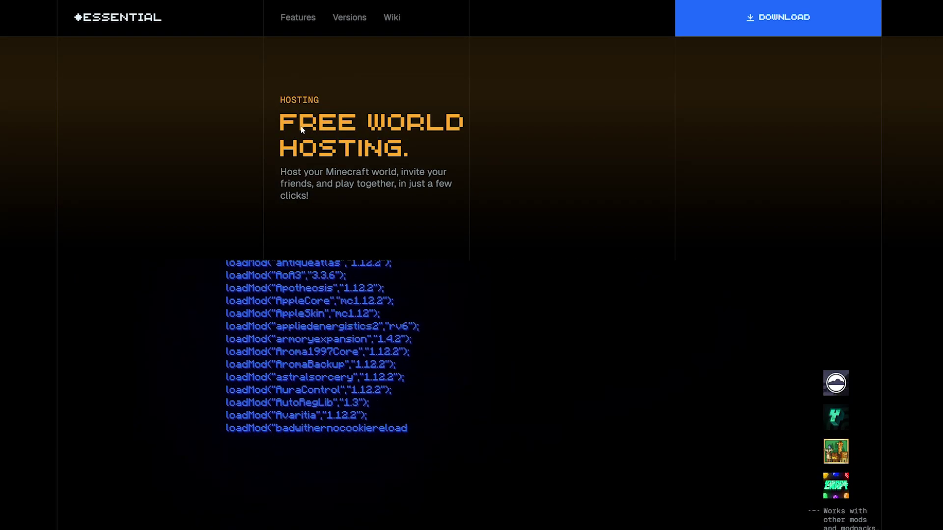
scroll(down, 3)
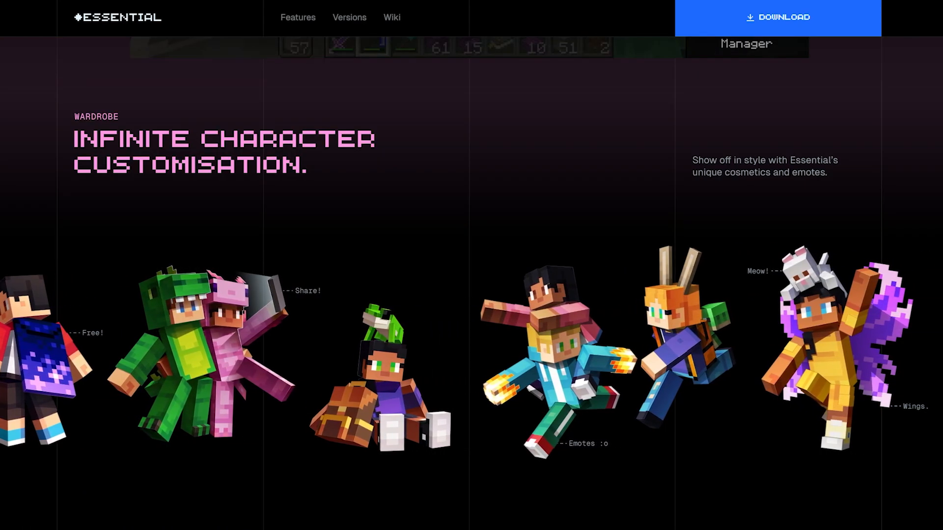
scroll(down, 3)
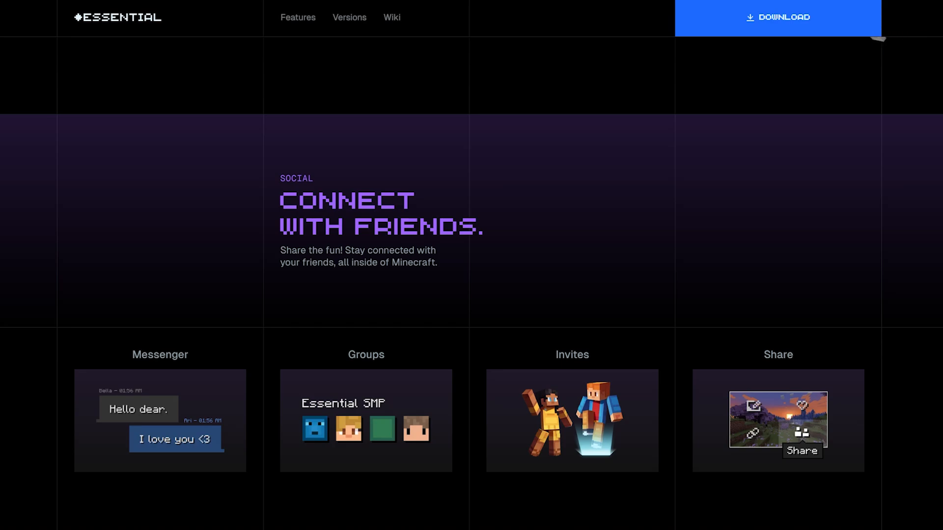
mouse_move(493, 403)
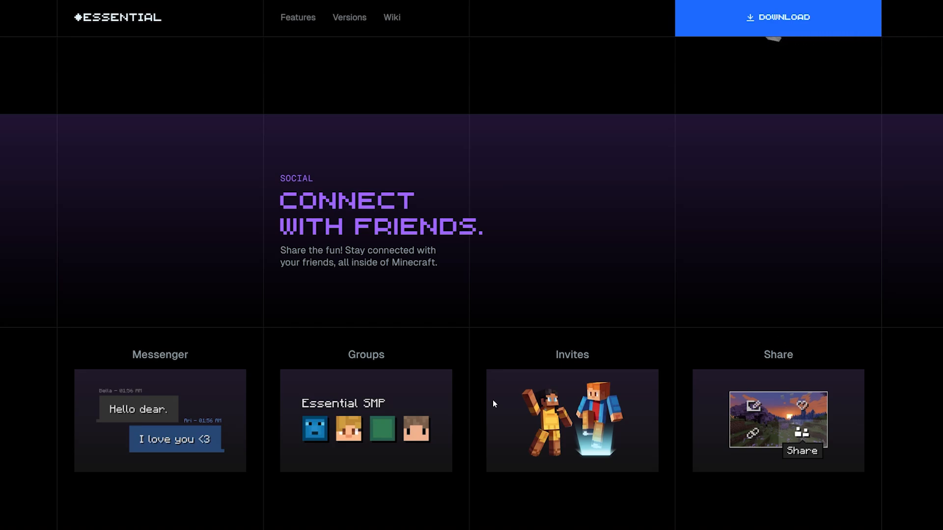
mouse_move(900, 338)
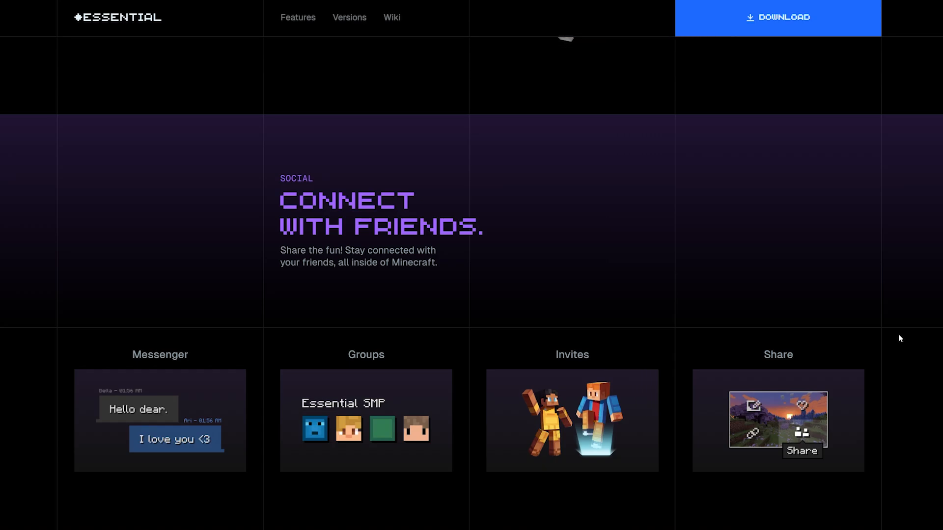
mouse_move(269, 299)
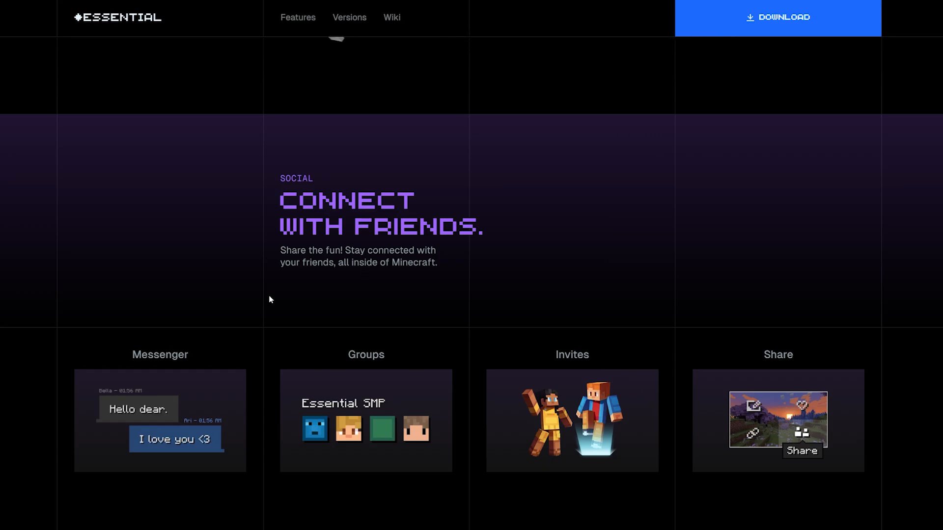
Step: Download the Essential installer from the site
click(777, 18)
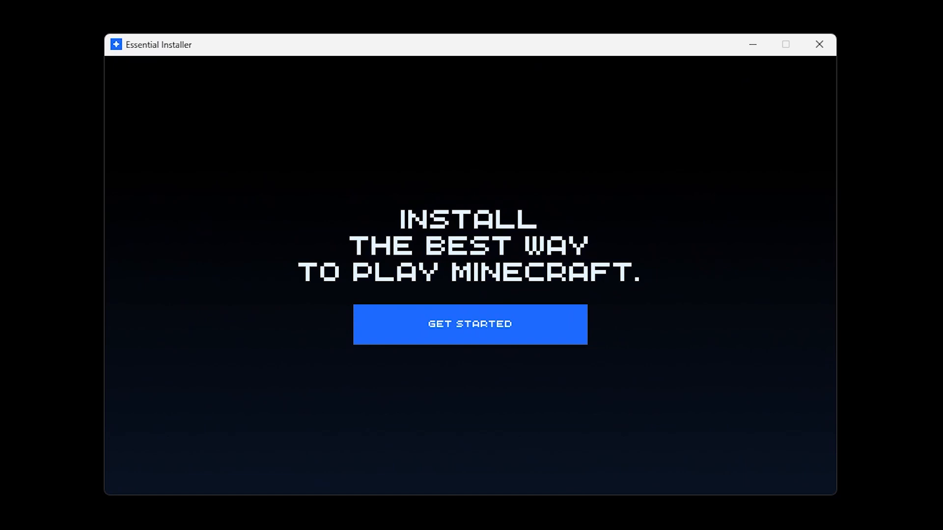
mouse_move(445, 334)
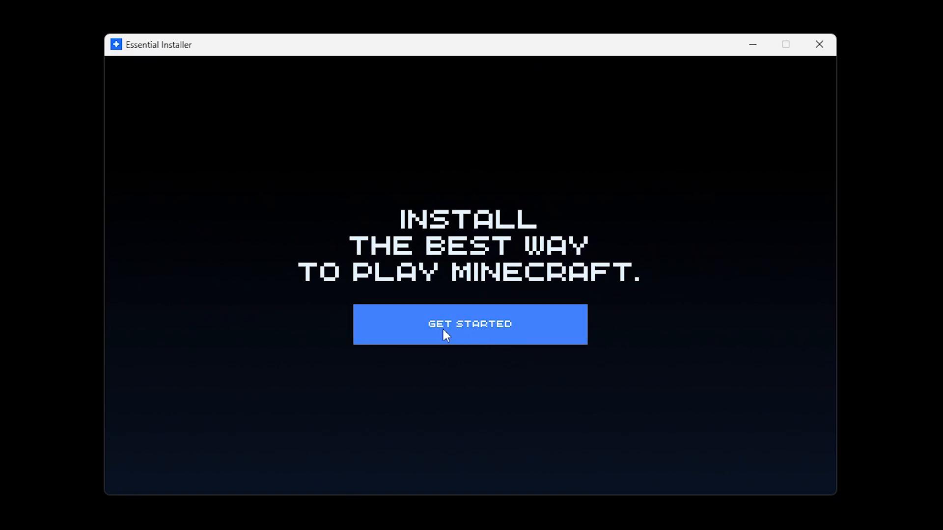
Step: Create a new installation '1.21.5 Fabric Essential' for the official launcher and install Essential into it
click(470, 325)
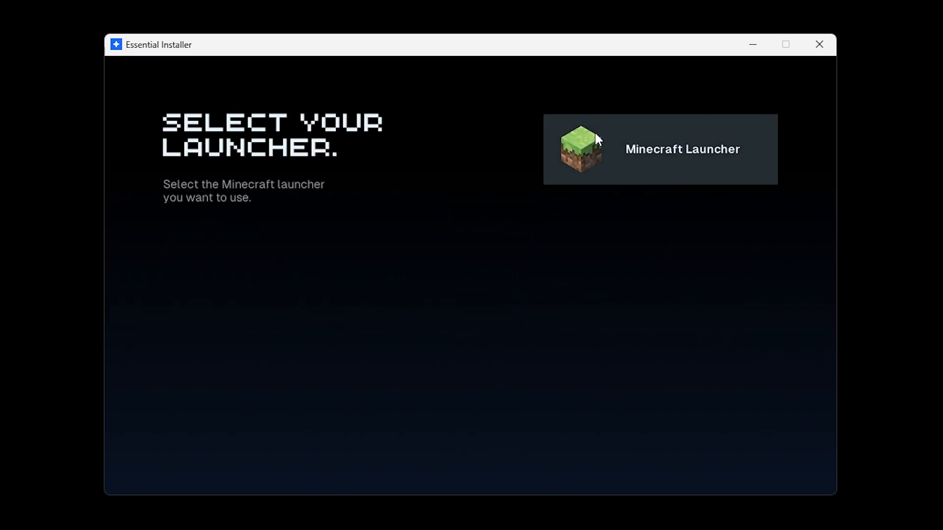
mouse_move(591, 144)
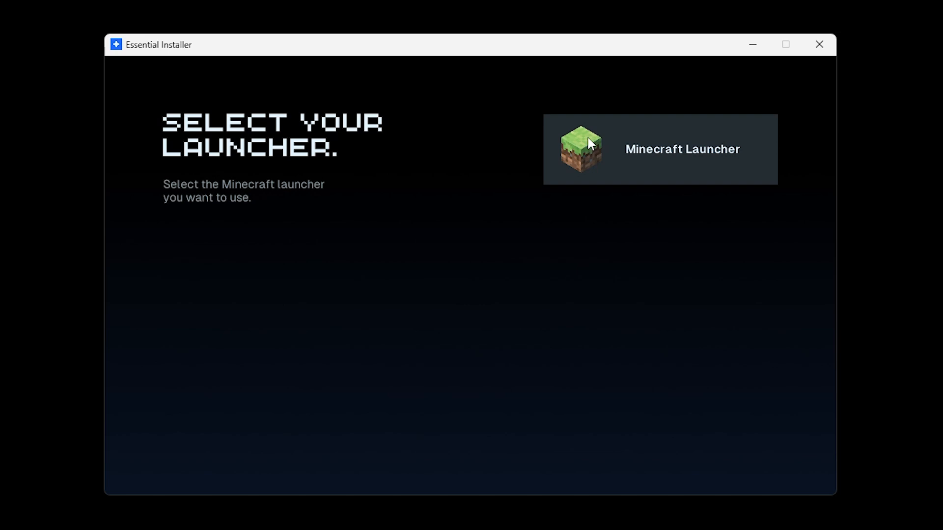
mouse_move(691, 179)
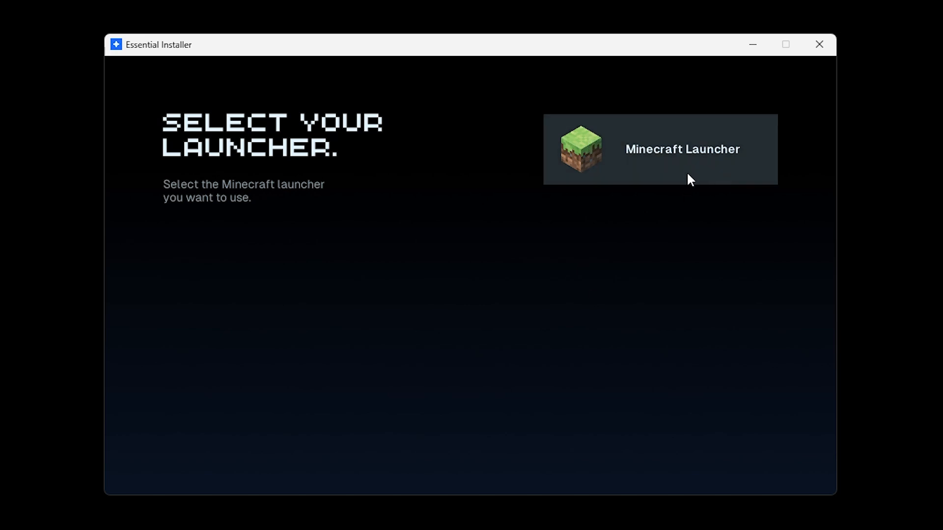
click(682, 149)
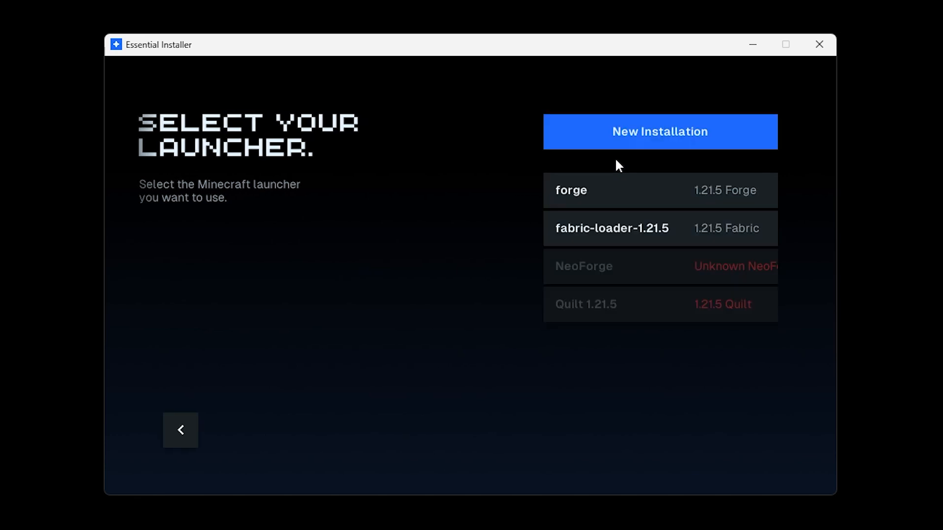
click(659, 190)
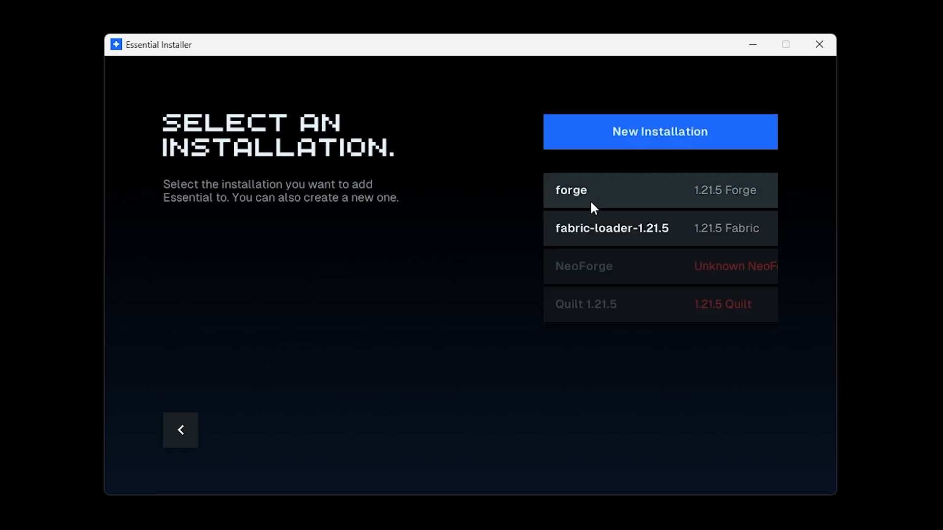
mouse_move(537, 208)
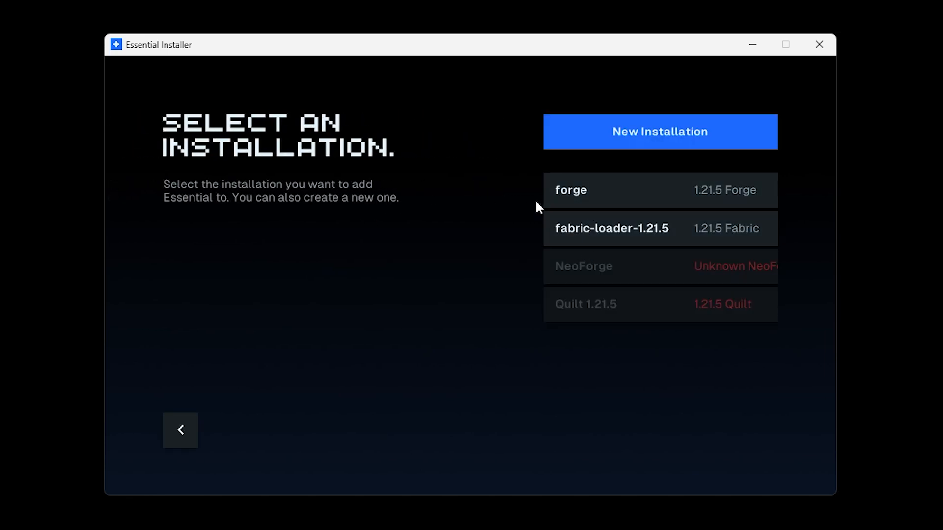
mouse_move(610, 229)
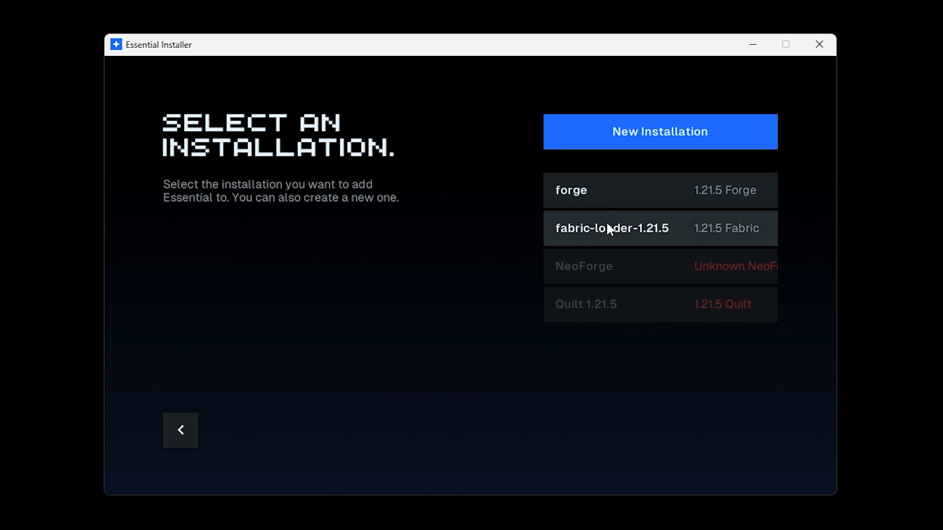
mouse_move(642, 138)
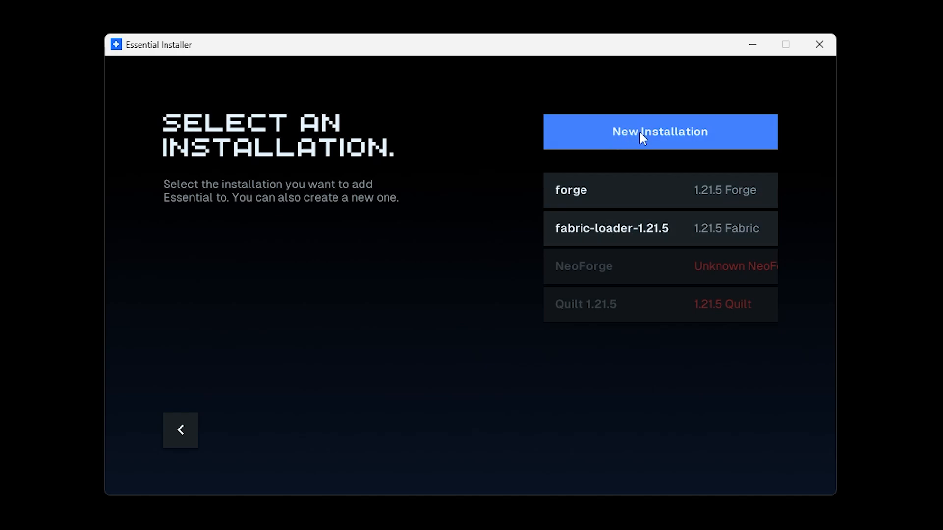
click(660, 132)
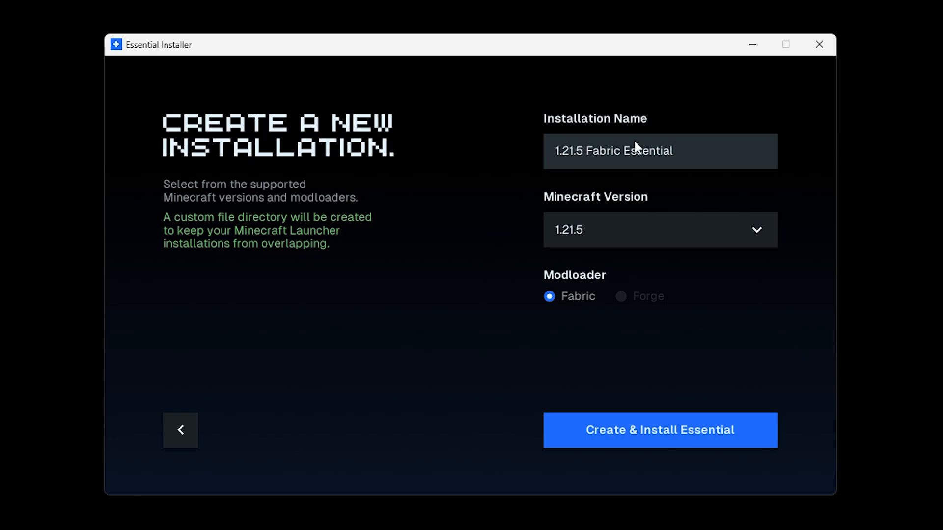
mouse_move(790, 399)
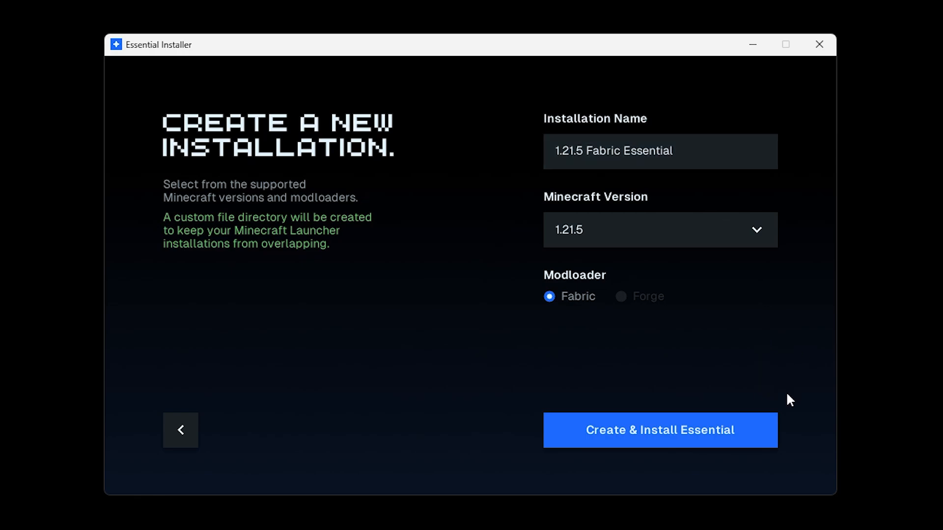
mouse_move(494, 328)
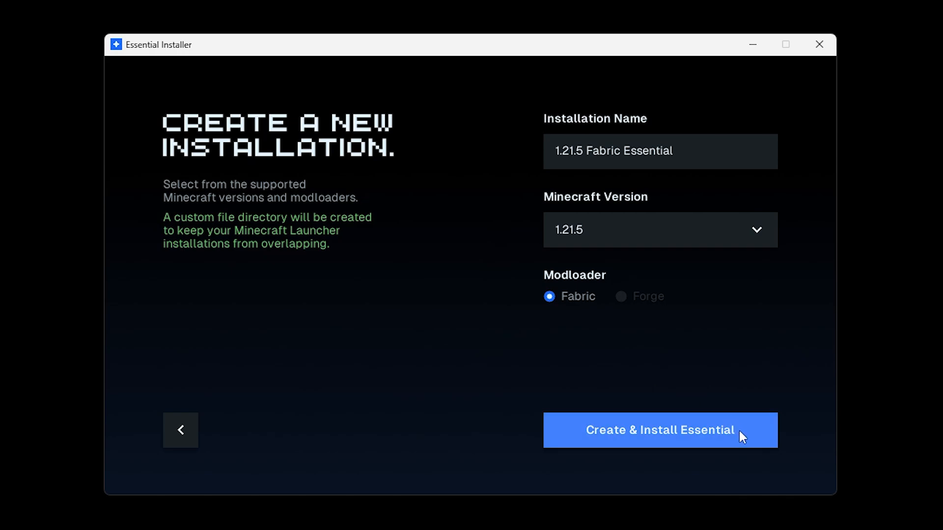
click(660, 430)
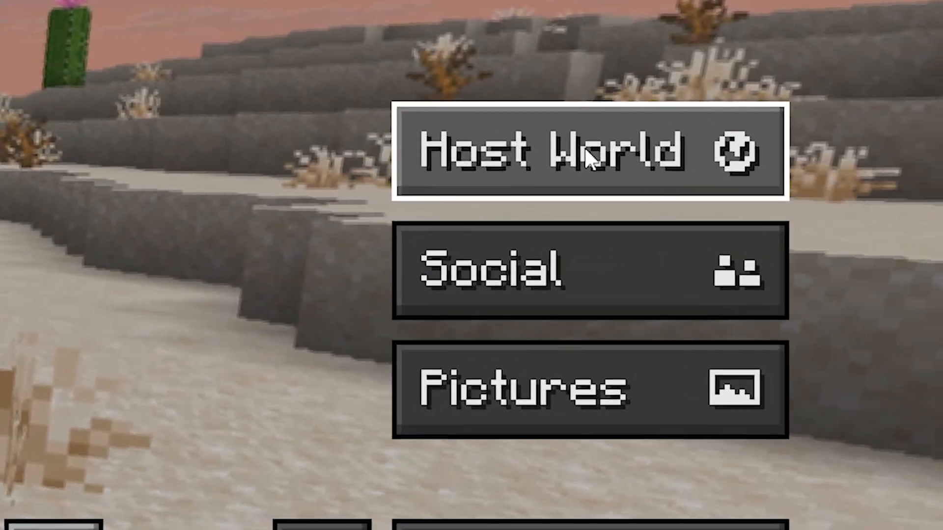
Step: Begin Essential's Host World flow, accept the terms, choose the more recent New World, and pause the game
click(589, 149)
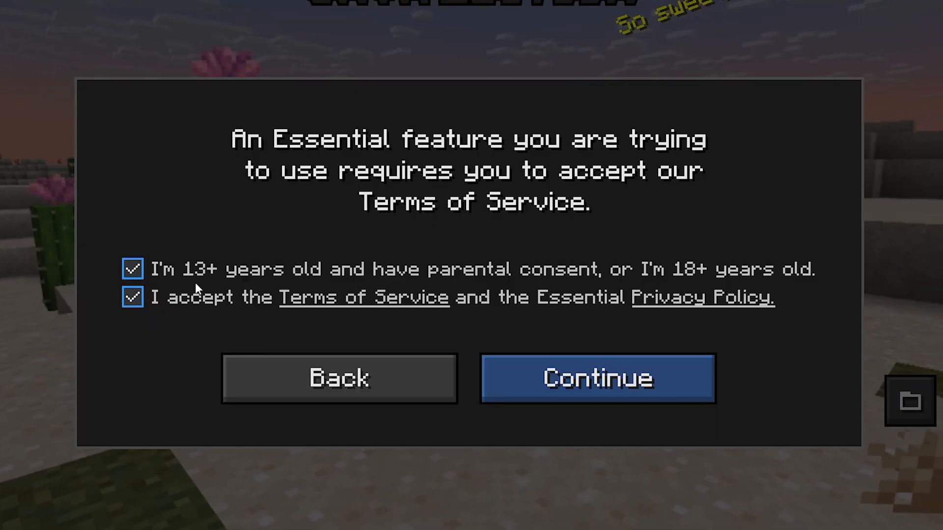
click(597, 378)
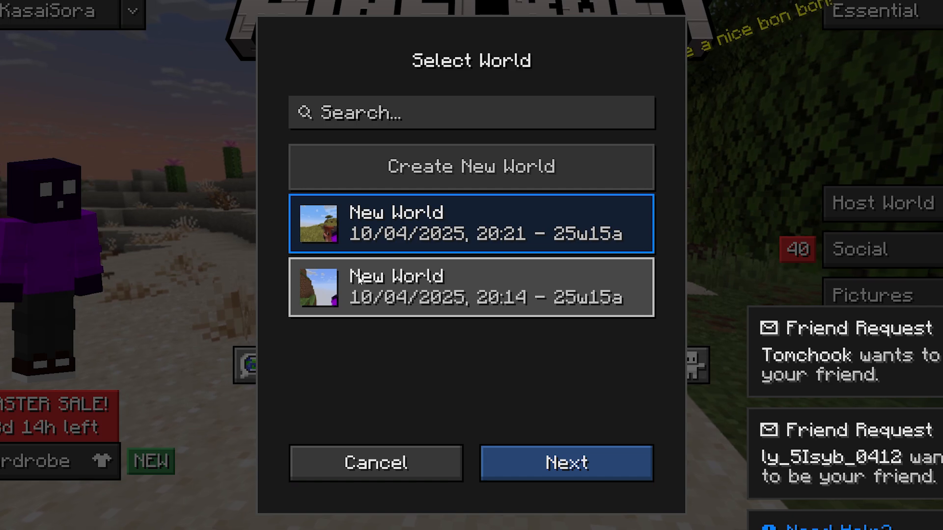
click(564, 463)
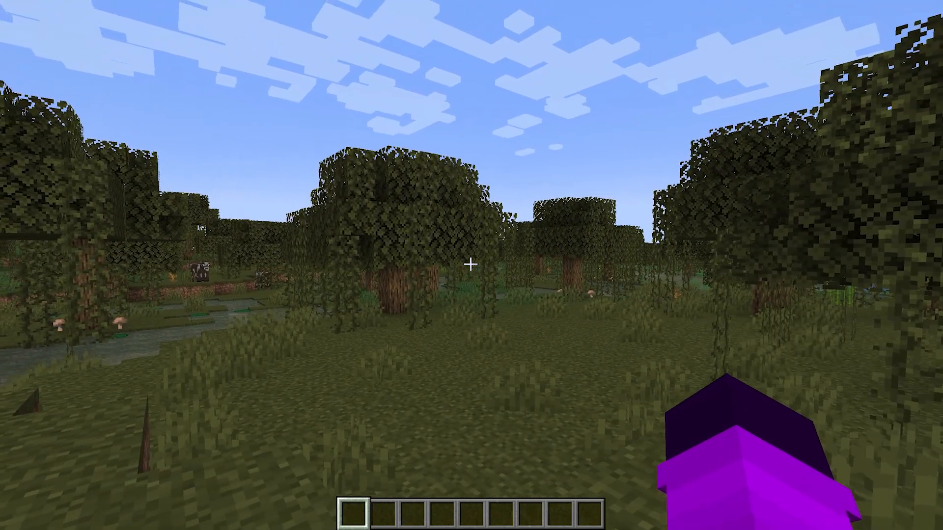
key(Escape)
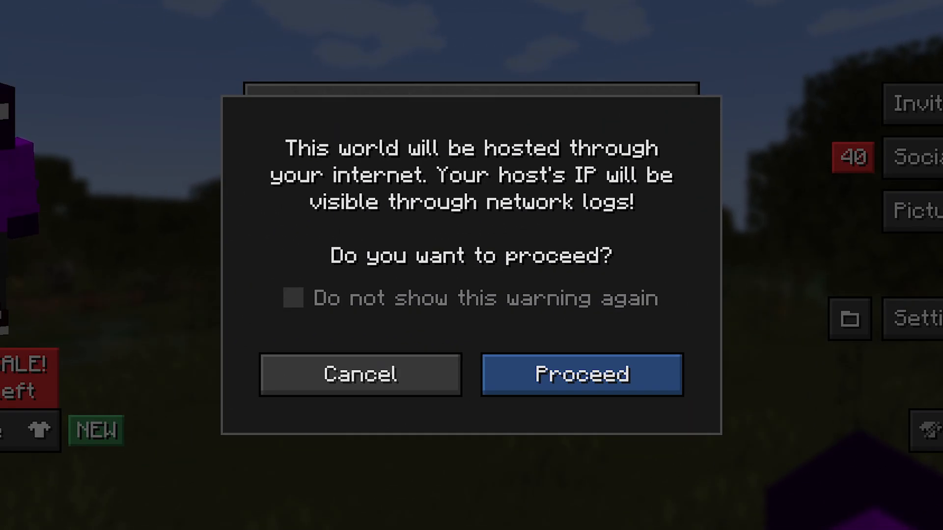
mouse_move(618, 232)
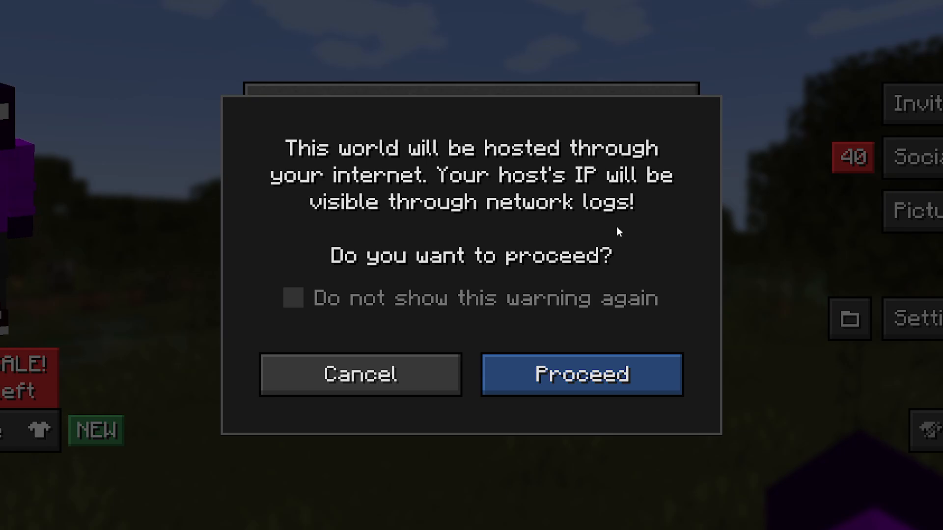
mouse_move(612, 216)
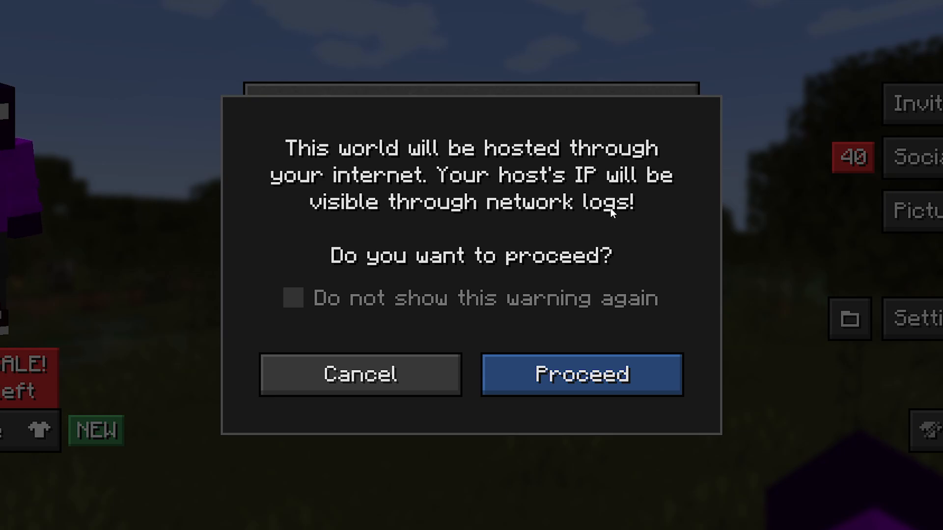
Step: Suppress the IP warning permanently, proceed to host over own internet, and accept Creative/Normal/Cheats-on settings
click(293, 298)
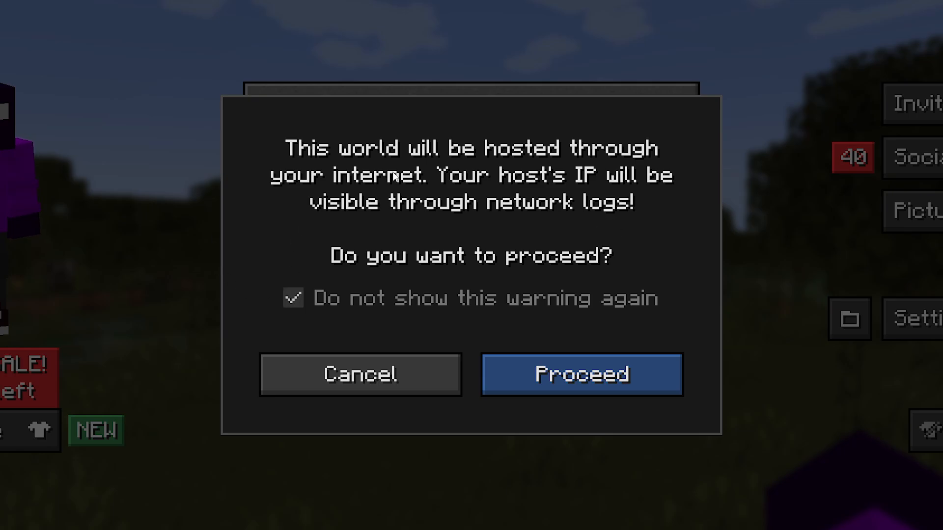
click(580, 374)
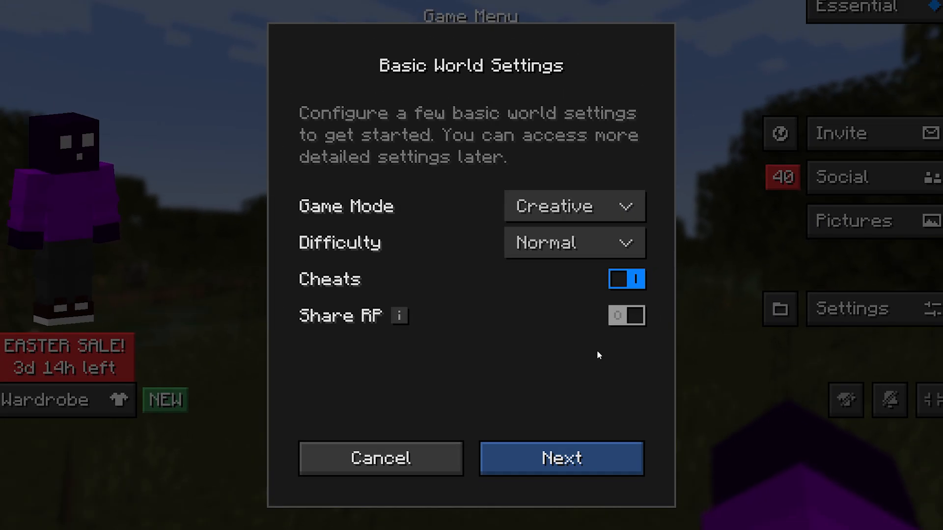
mouse_move(563, 233)
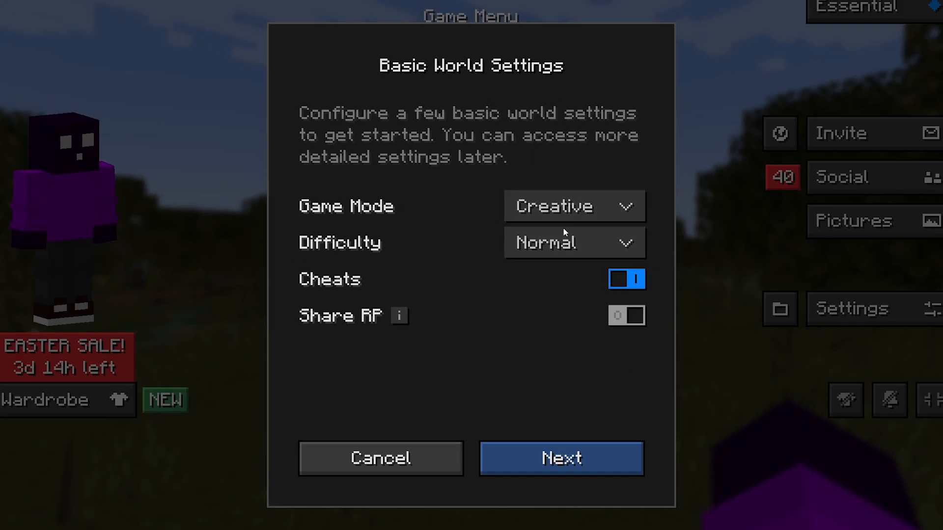
mouse_move(387, 319)
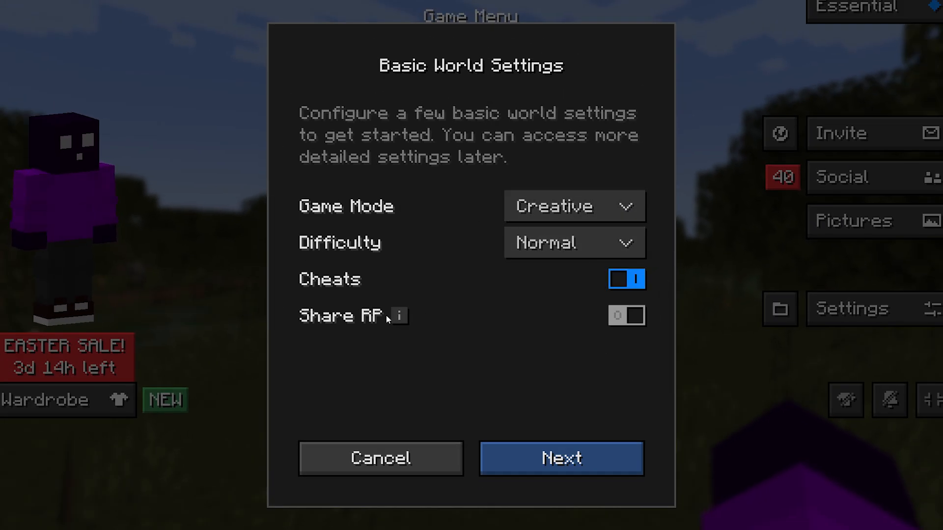
mouse_move(398, 315)
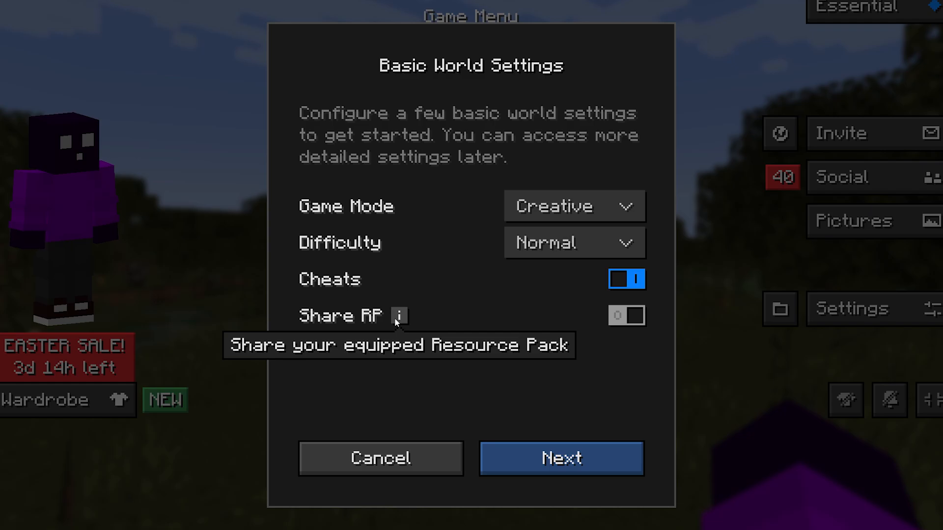
mouse_move(396, 329)
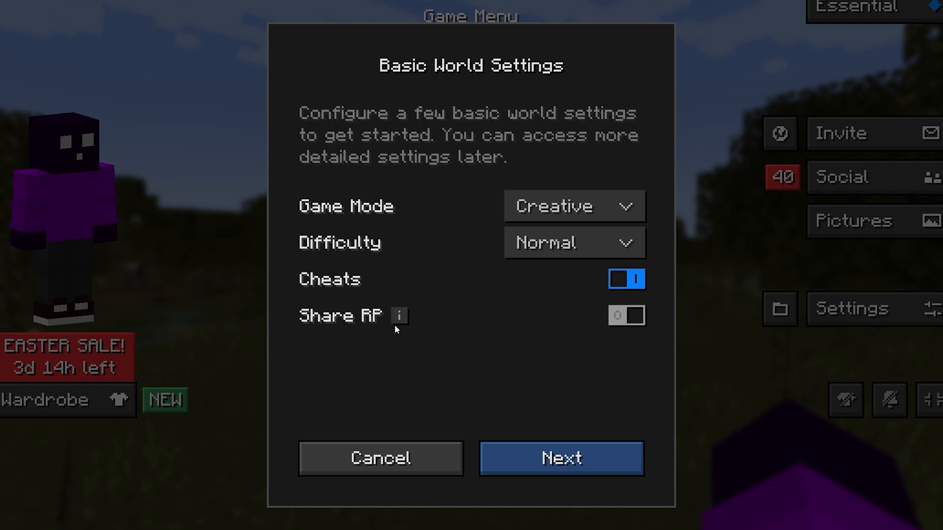
click(559, 458)
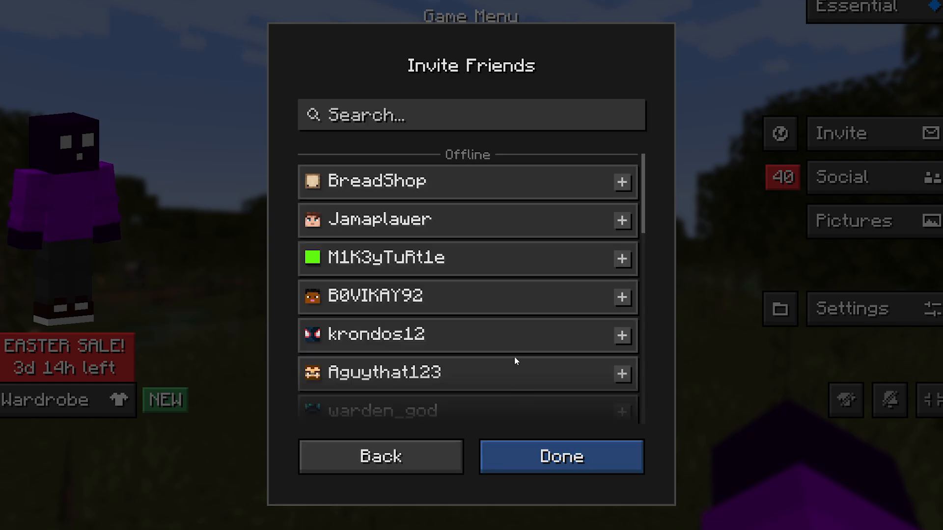
Step: Invite BreadShop to the hosted world from Invite Friends and return to the forest world
scroll(down, 3)
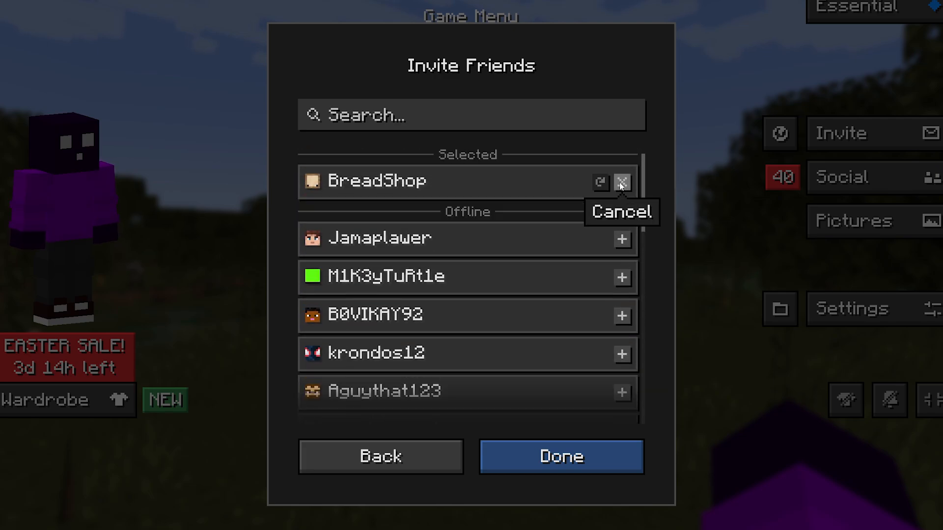
click(560, 456)
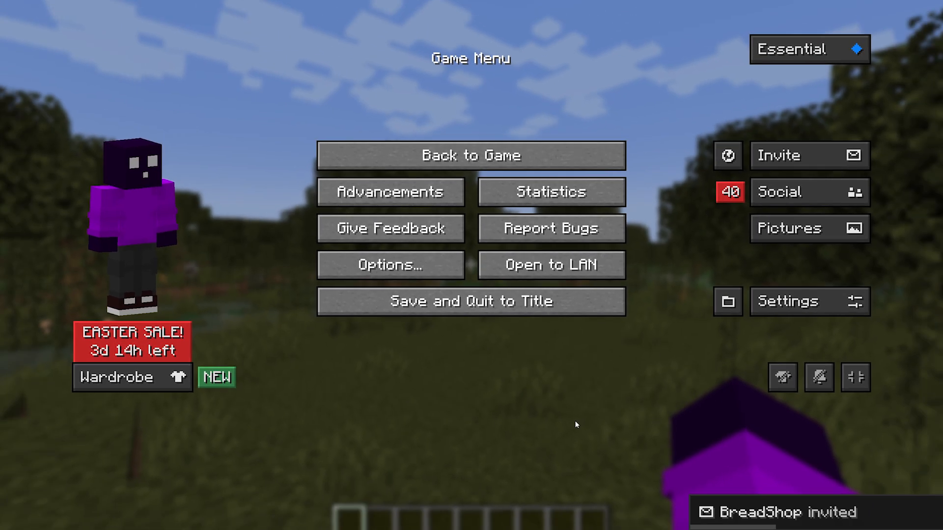
click(470, 156)
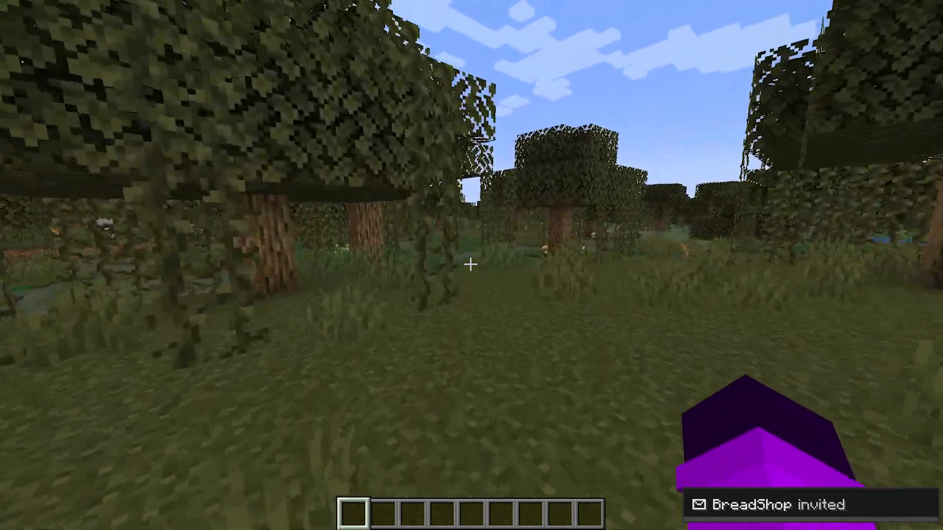